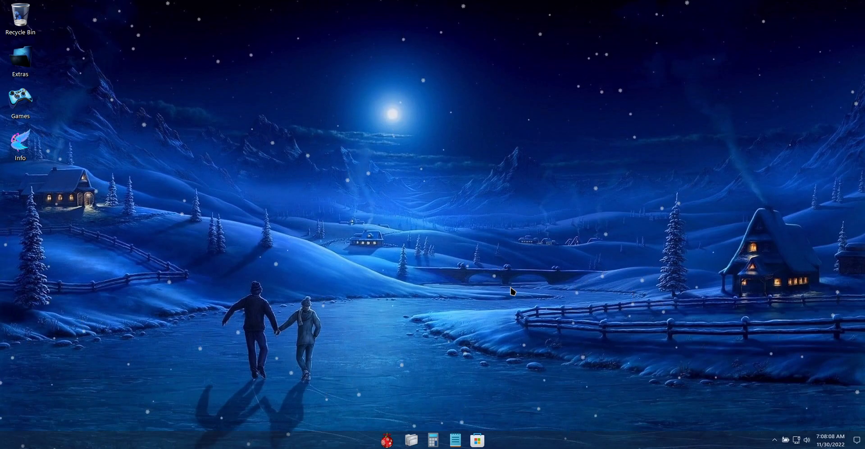
mouse_move(276, 142)
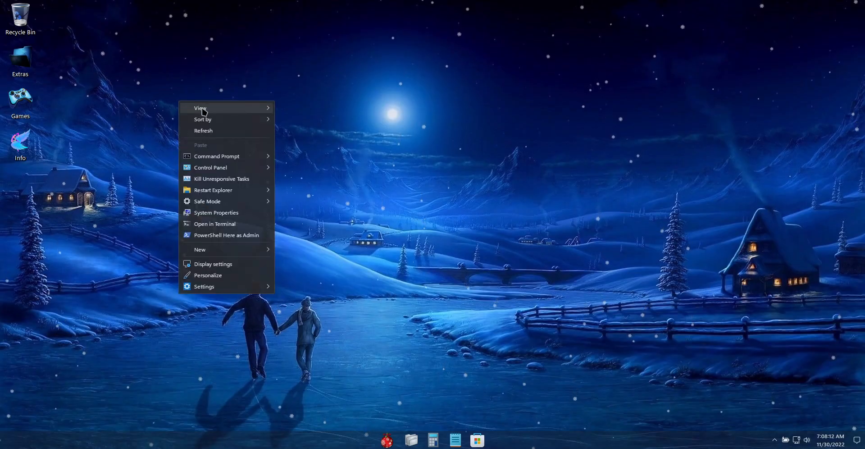
Step: Open Personalization Themes from the desktop and scroll down to the theme thumbnails
click(207, 287)
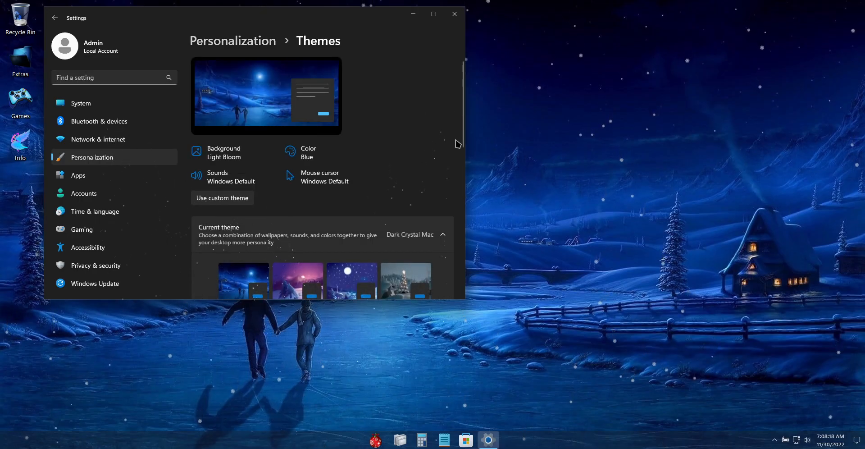
scroll(down, 3)
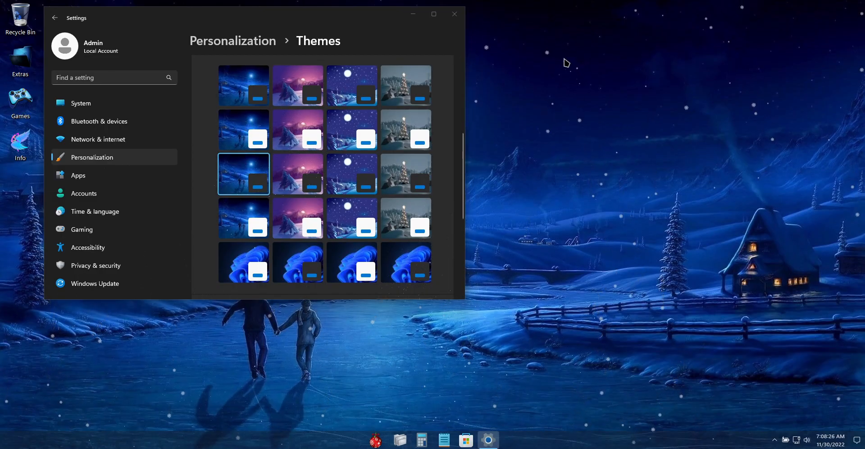
Step: Open File Explorer from the taskbar on This PC, showing the C: and D: drives
click(400, 439)
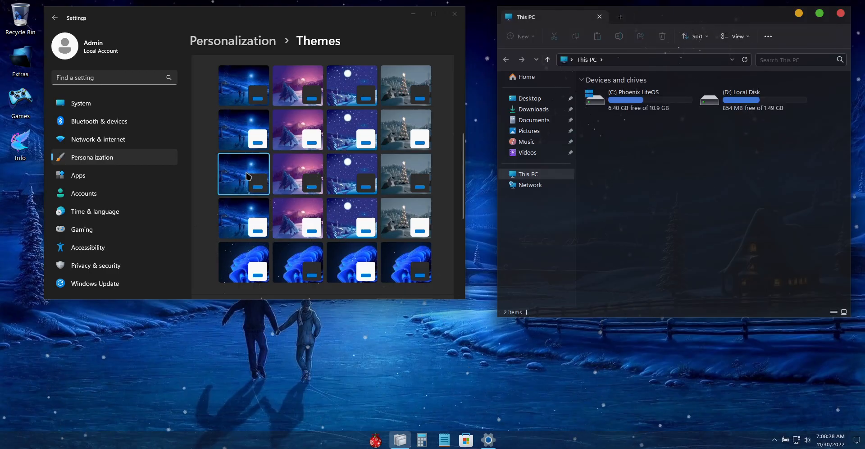
mouse_move(242, 174)
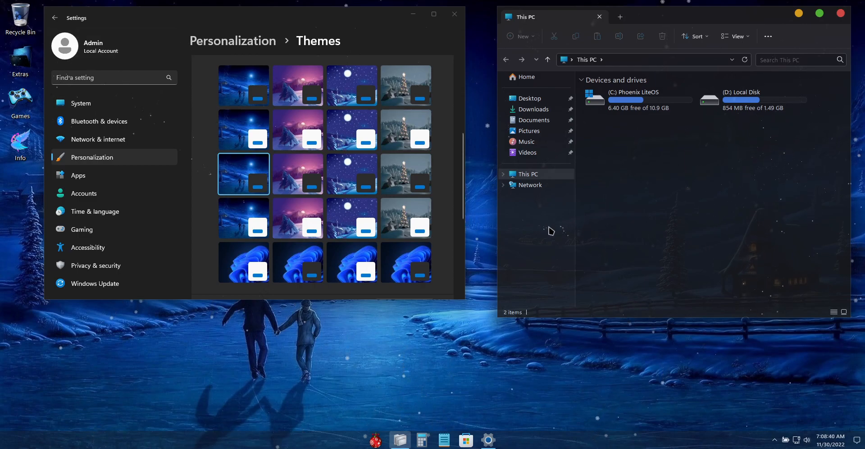
mouse_move(558, 231)
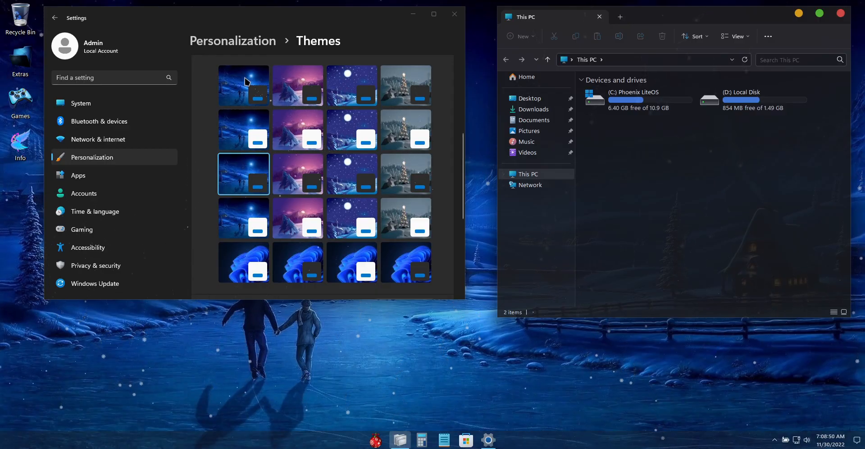
mouse_move(234, 88)
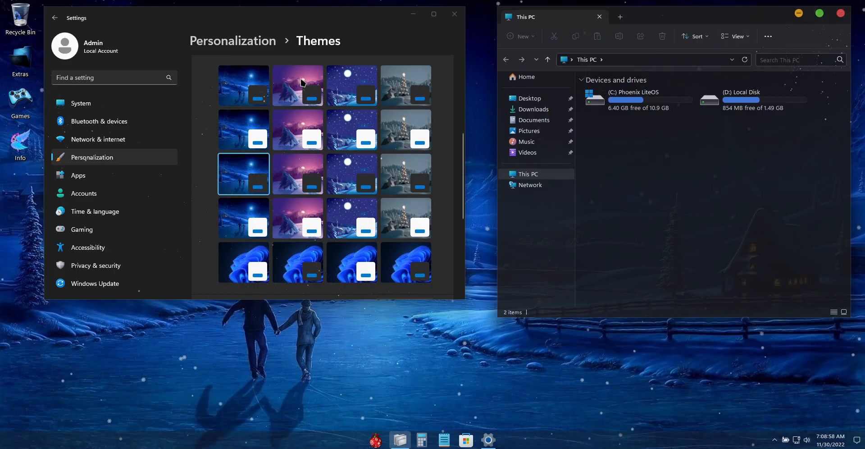
mouse_move(243, 81)
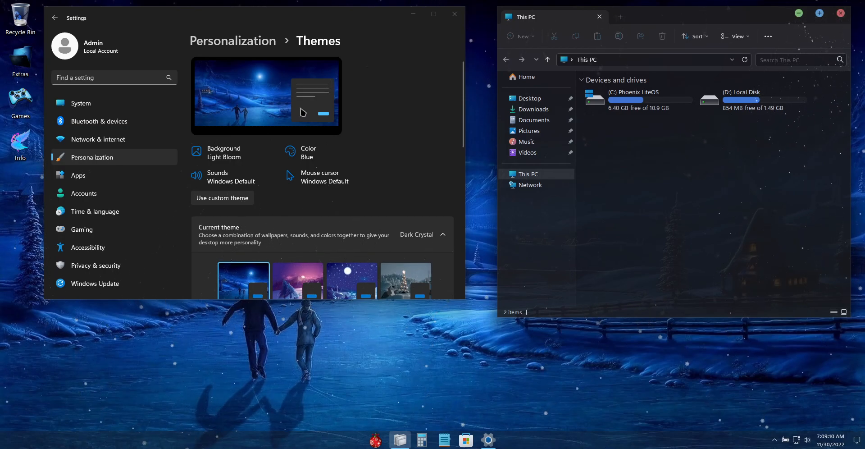
Step: Apply the purple mountain theme, then Dark Elegant, finishing on Dark Elegant Black
scroll(down, 3)
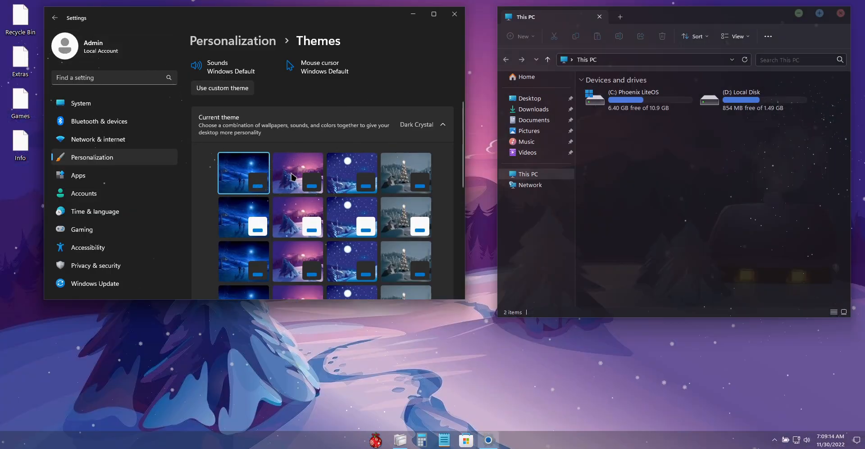
click(454, 14)
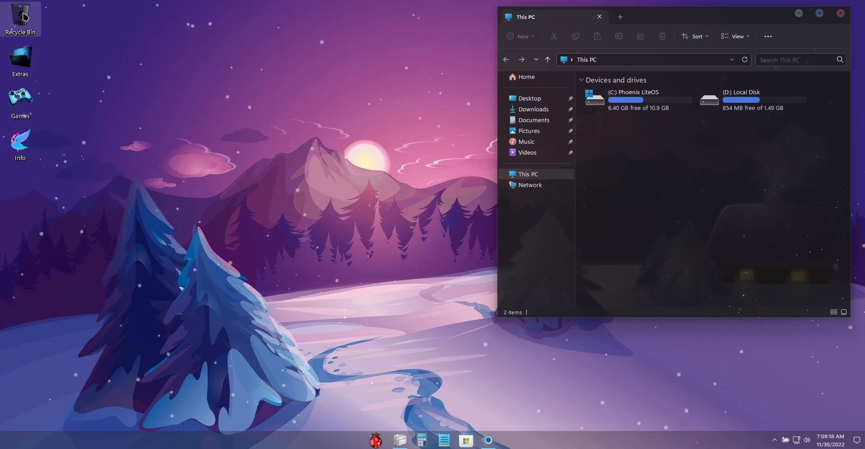
mouse_move(22, 16)
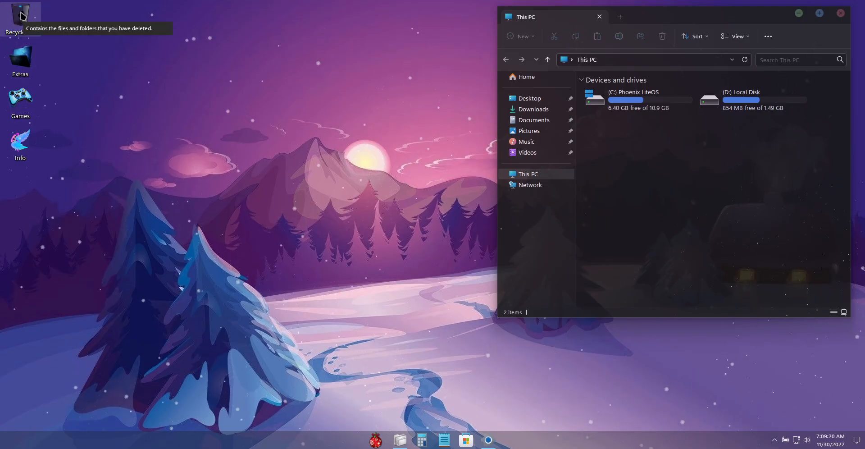
mouse_move(304, 164)
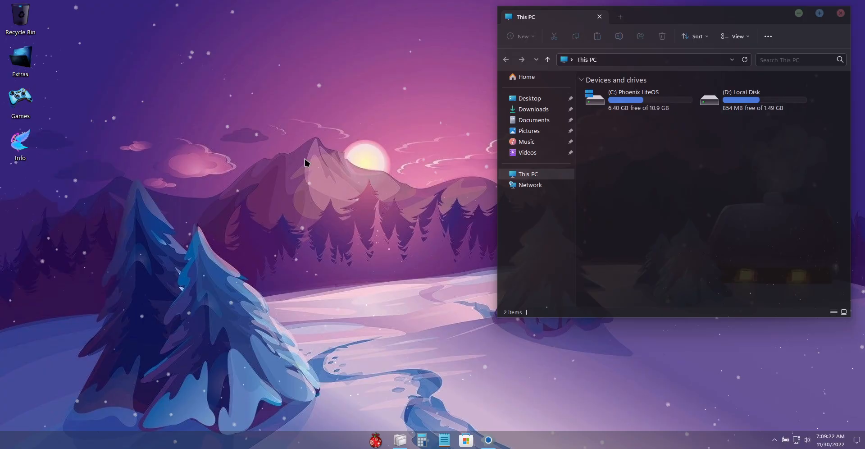
mouse_move(479, 428)
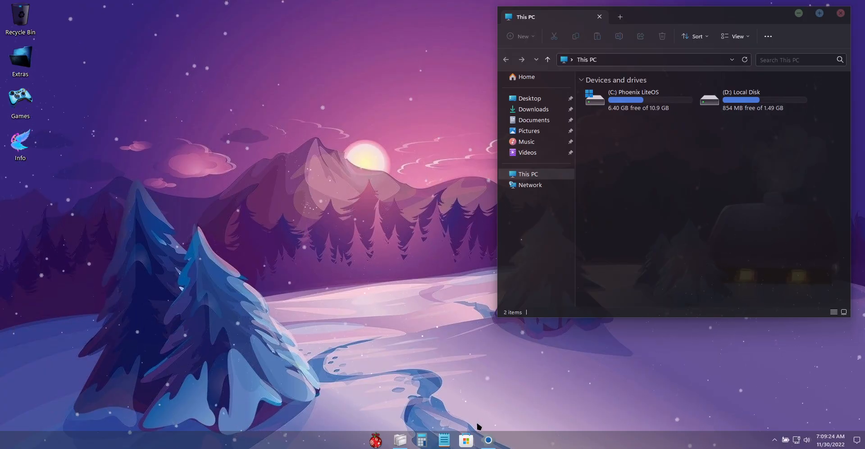
click(465, 439)
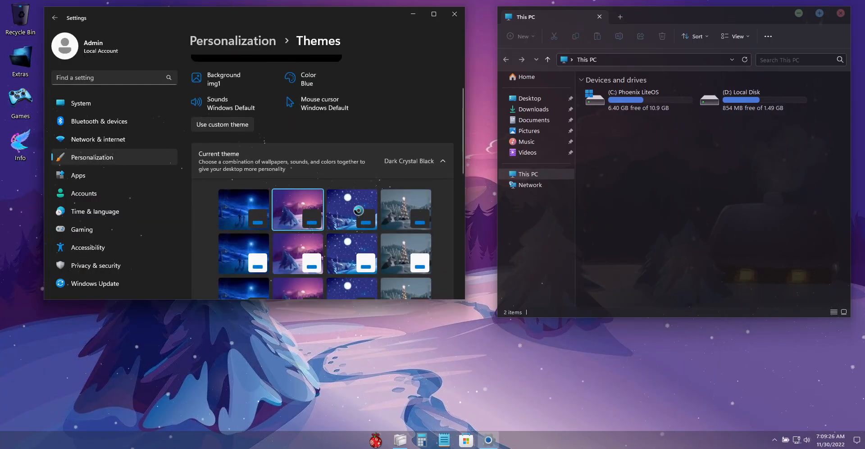
click(351, 209)
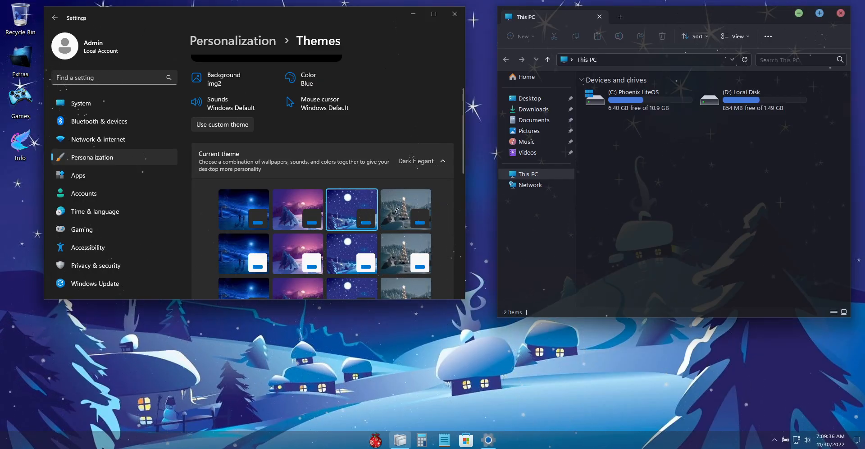
click(406, 209)
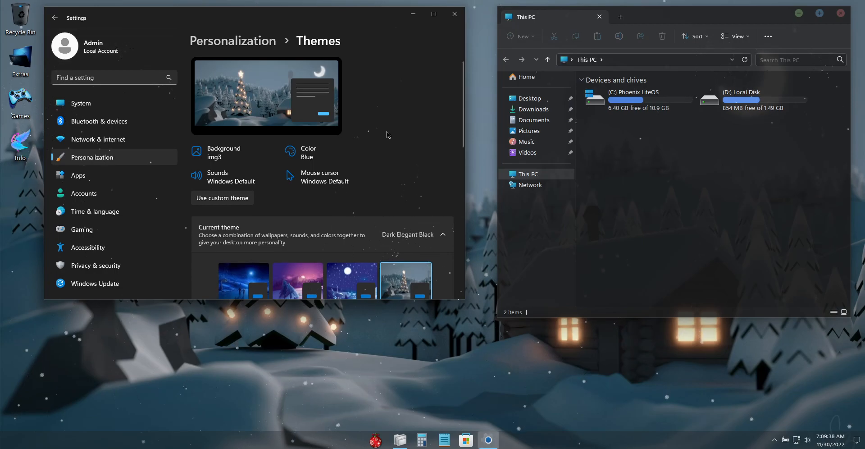
mouse_move(34, 16)
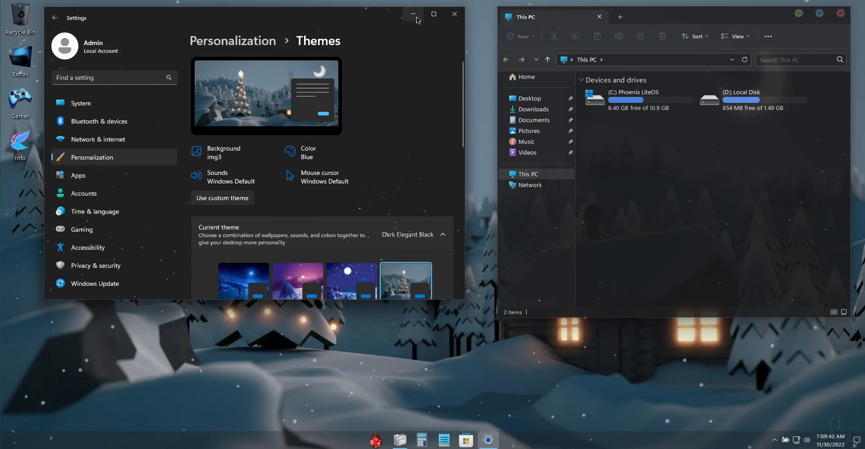
click(413, 14)
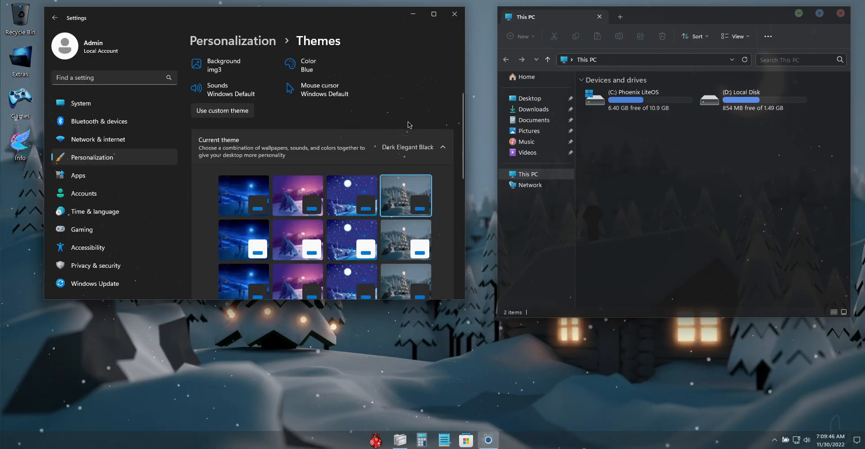
Step: Scroll the themes list down toward the Light Crystal and Dark Crystal Mac thumbnails
scroll(down, 3)
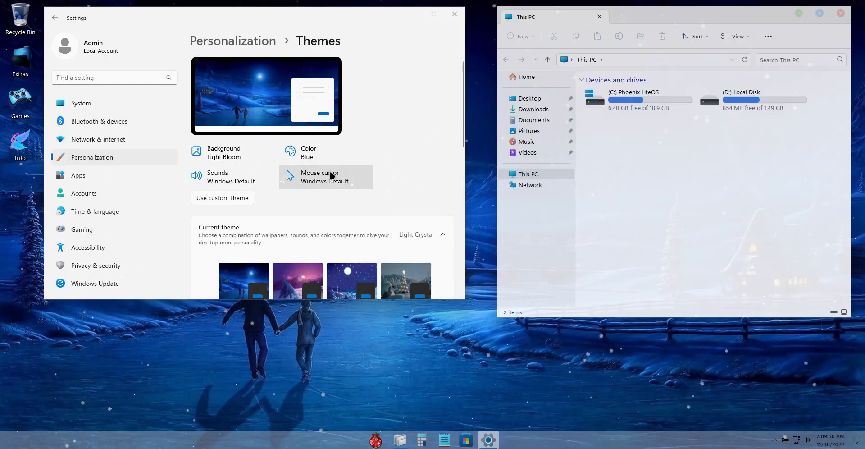
scroll(down, 3)
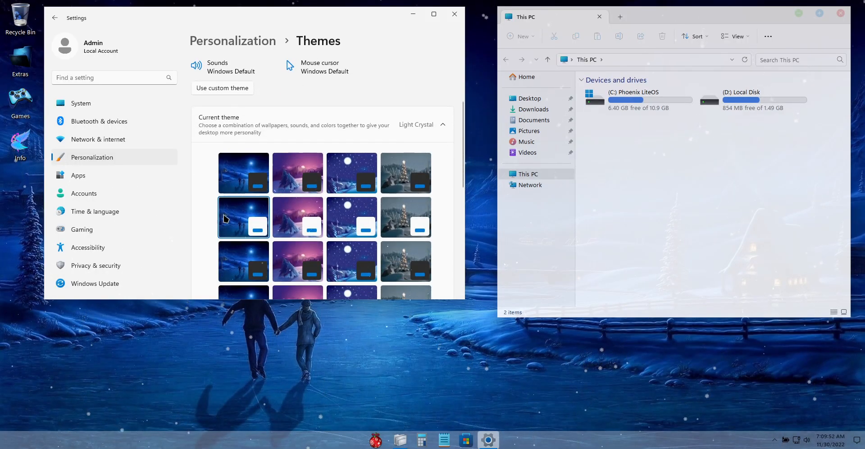
mouse_move(275, 217)
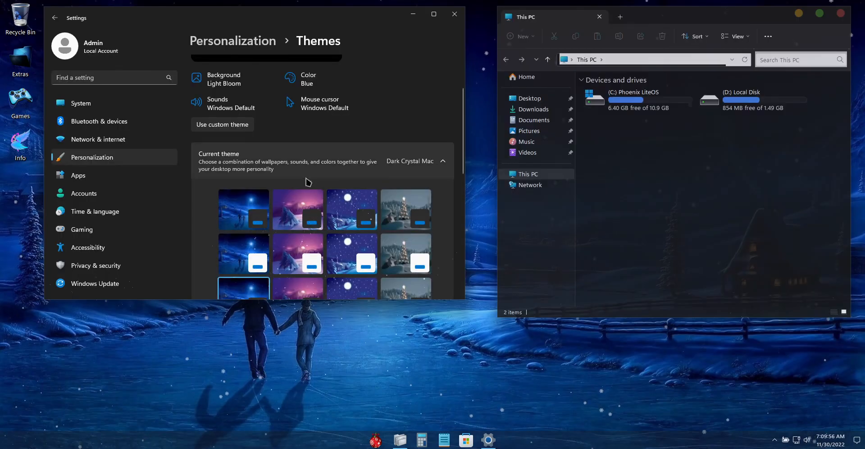
Step: Scroll further down the themes list to reach the light Windows bloom theme
scroll(down, 3)
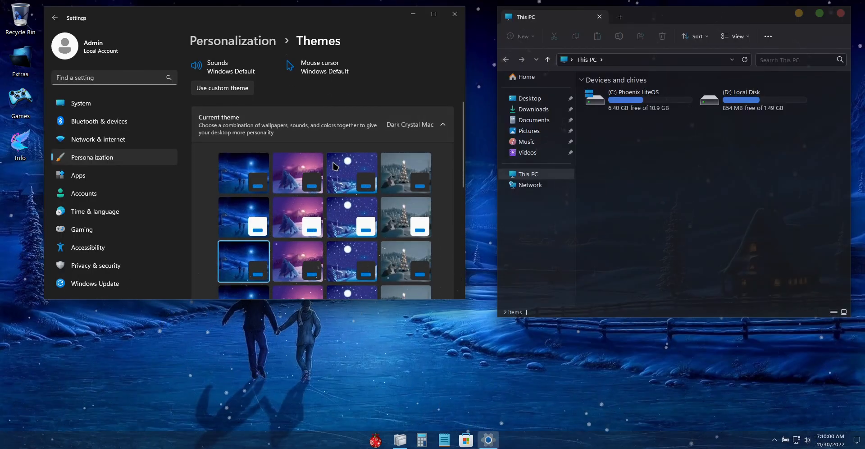
scroll(down, 3)
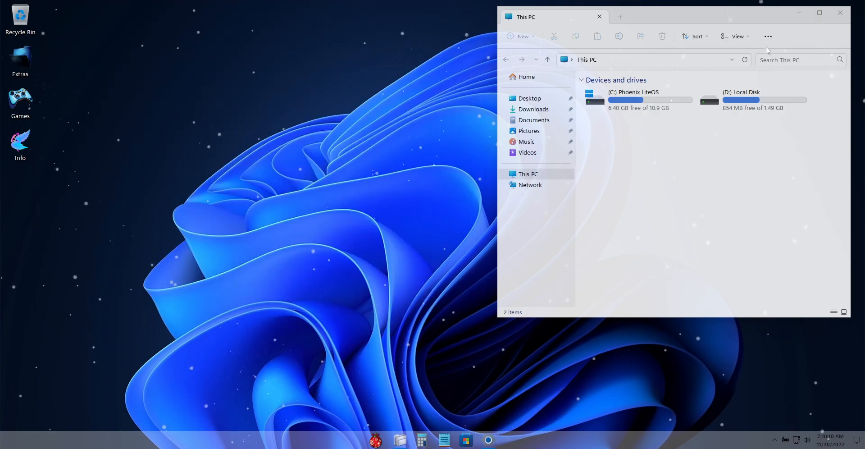
mouse_move(839, 13)
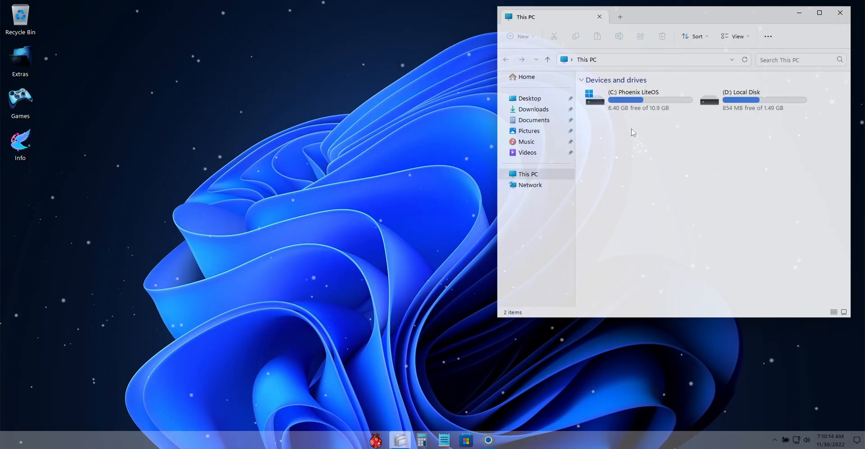
mouse_move(645, 103)
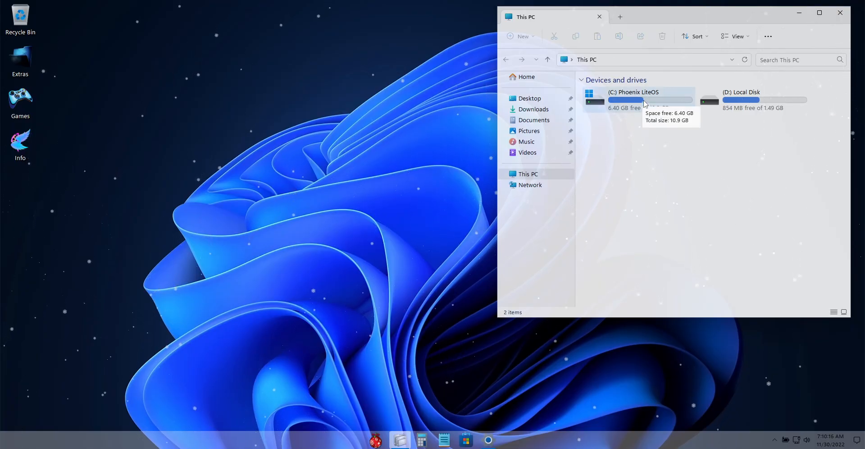
mouse_move(628, 122)
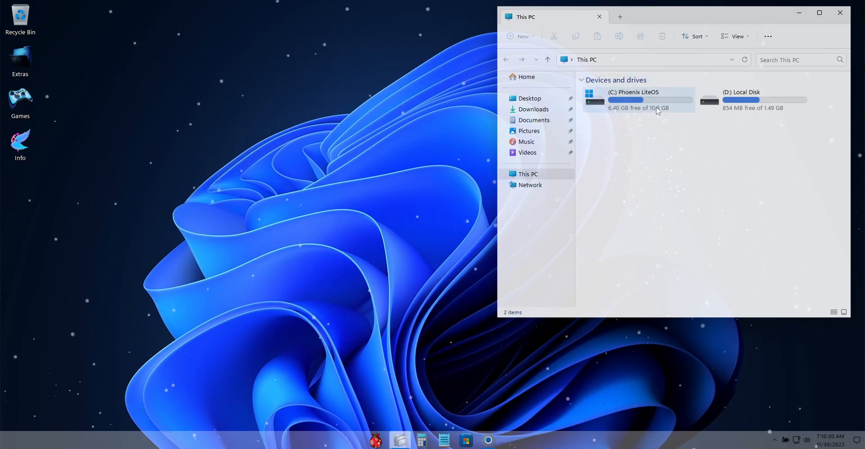
Step: Bring Settings back, scroll to the Windows dark theme, and close Settings
click(488, 440)
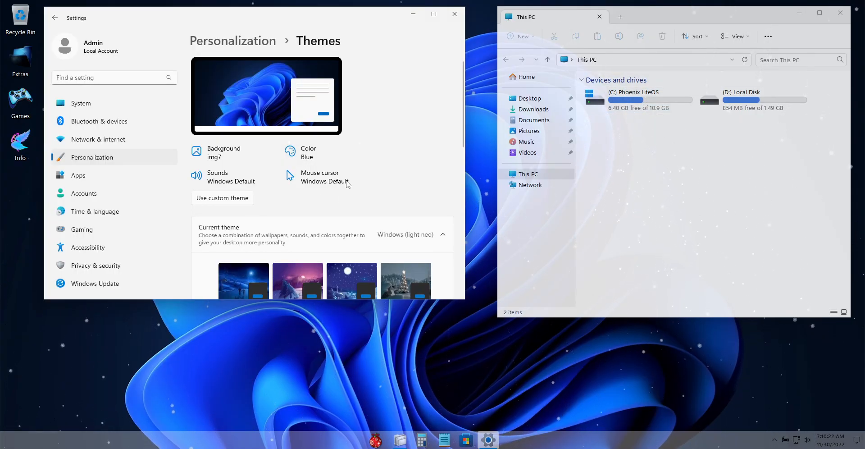
scroll(down, 3)
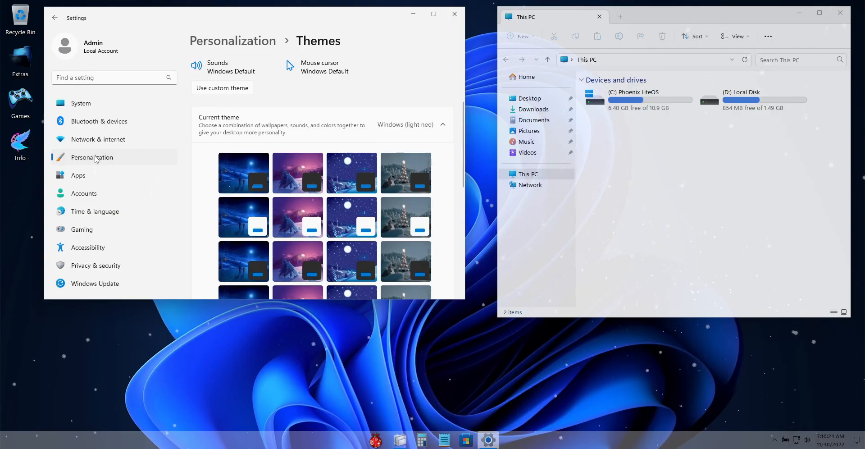
scroll(down, 3)
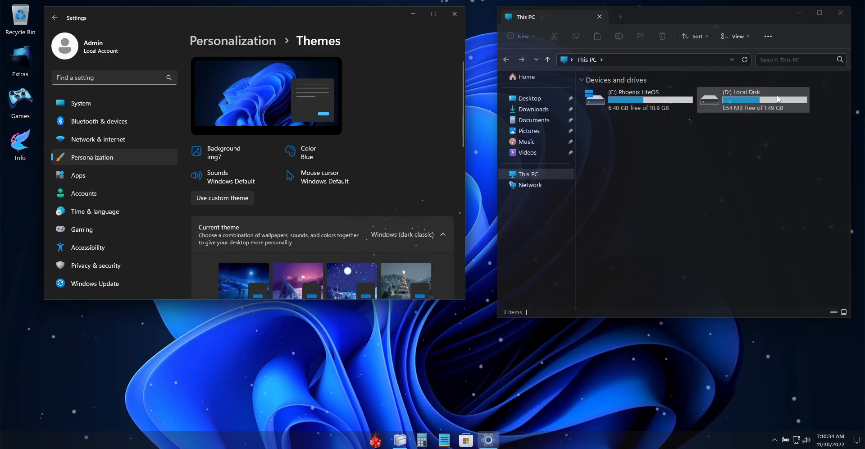
click(454, 14)
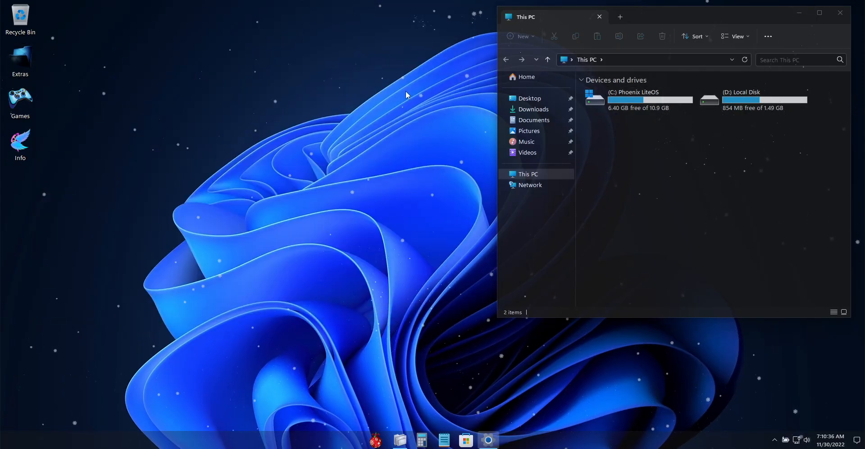
mouse_move(801, 14)
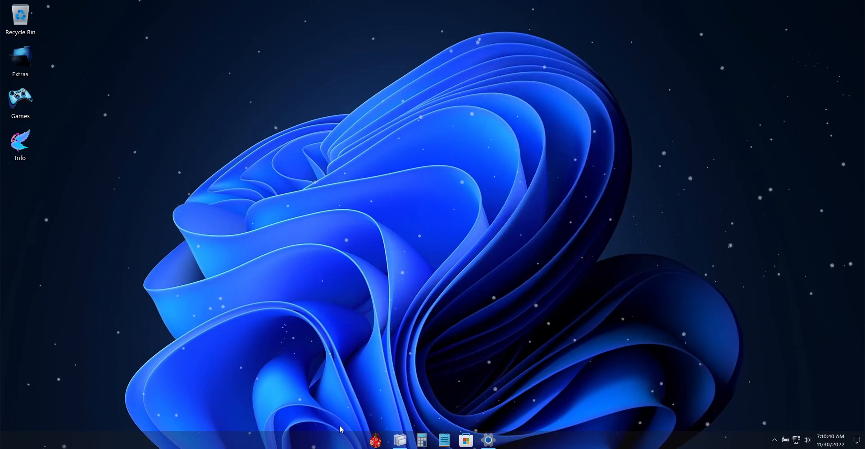
mouse_move(352, 443)
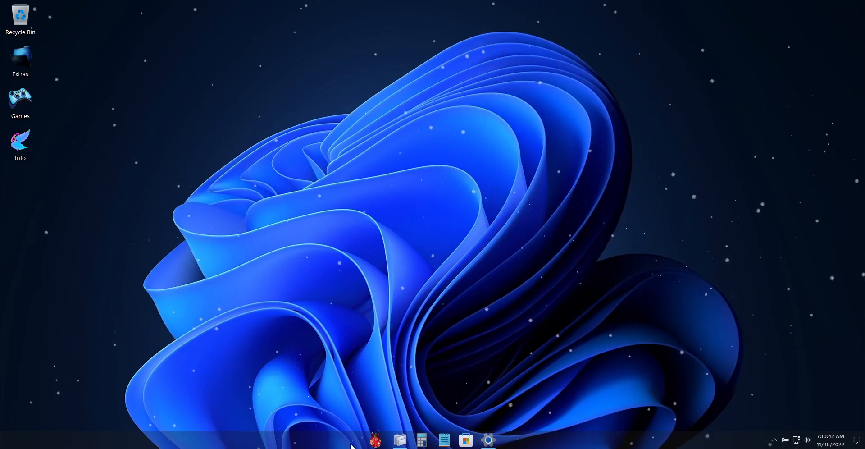
mouse_move(429, 198)
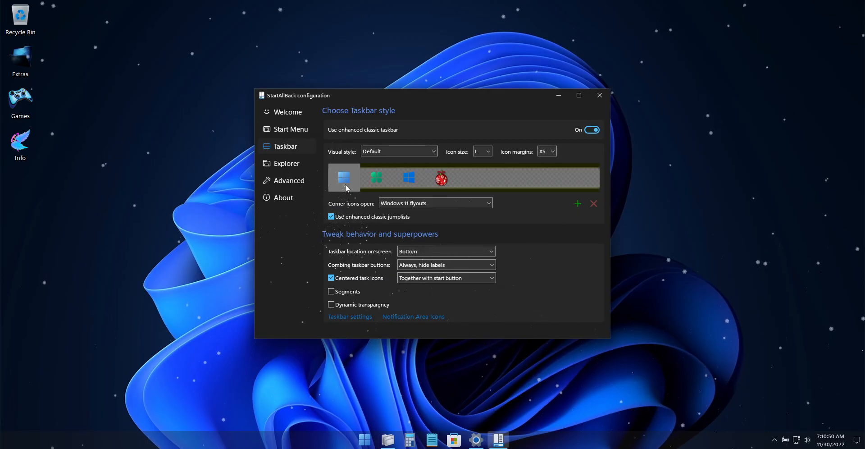
click(441, 178)
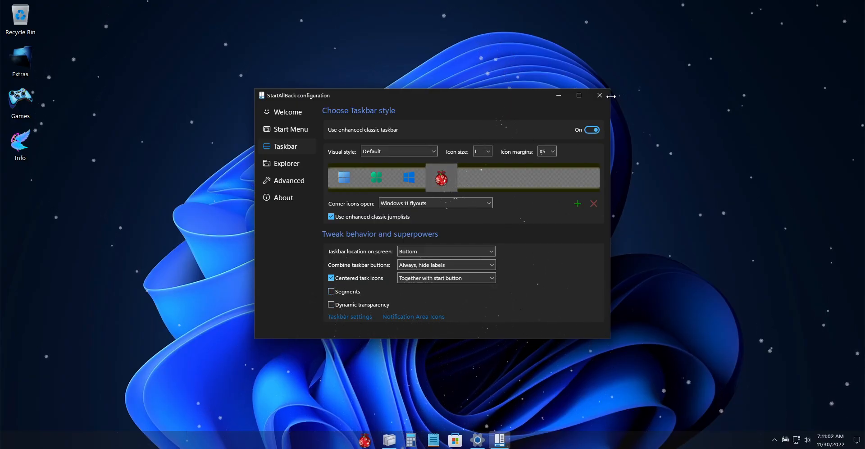
click(599, 95)
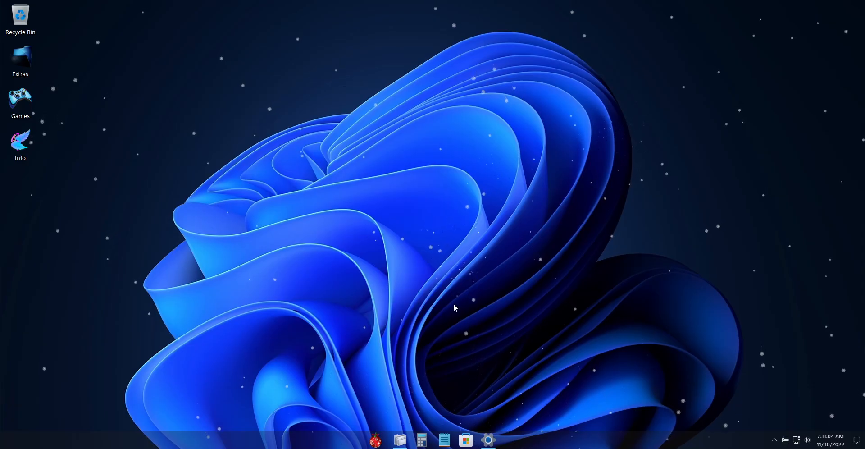
Step: Open Settings from Start, scroll Themes to Dark Crystal Mac, then close Settings
click(379, 439)
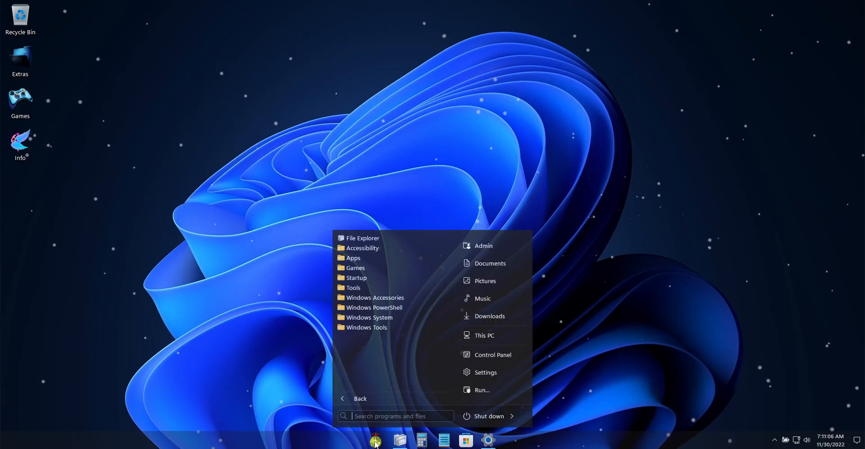
click(489, 372)
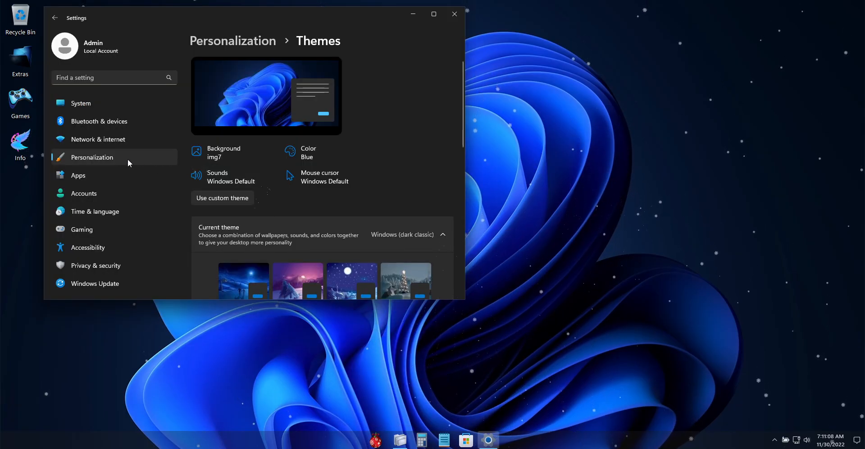
scroll(down, 3)
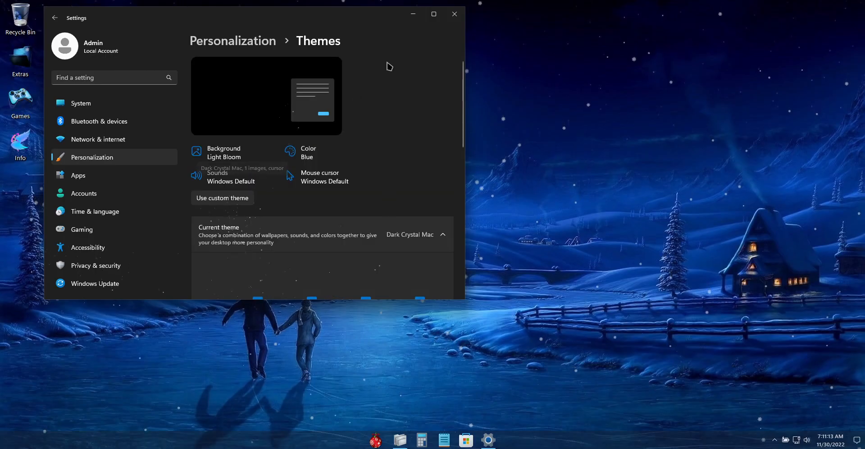
click(455, 14)
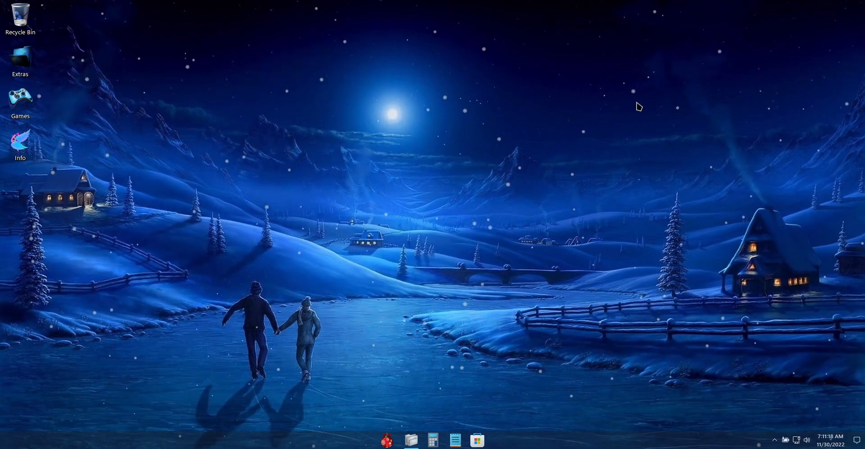
mouse_move(487, 134)
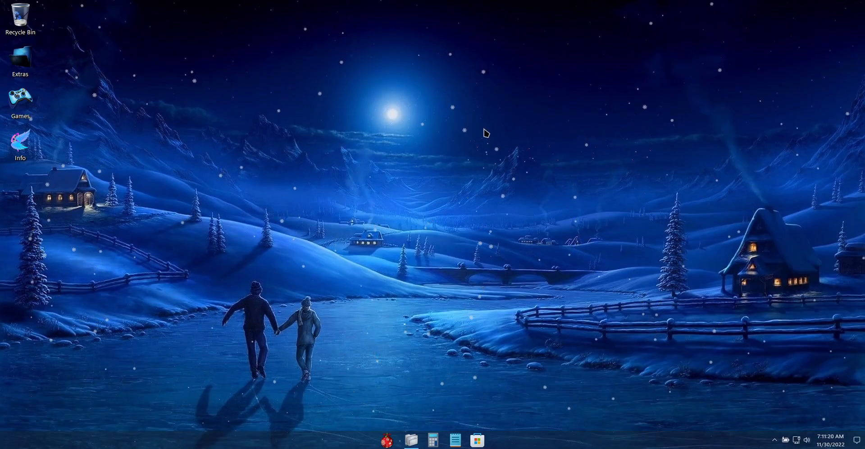
mouse_move(303, 169)
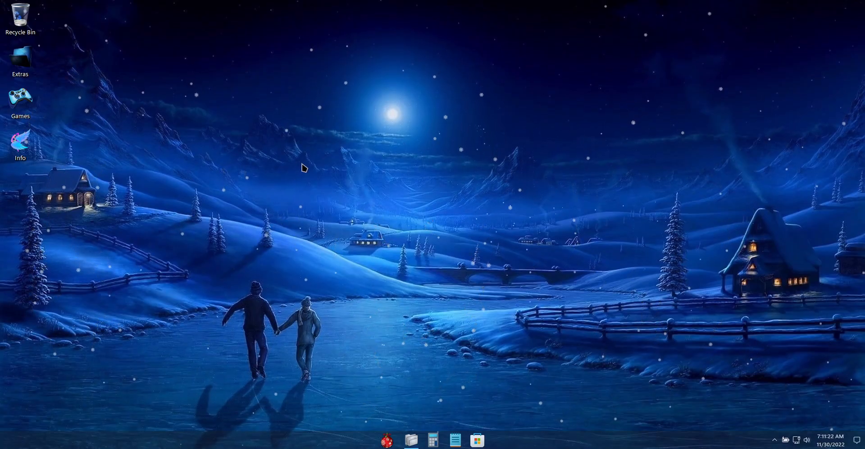
mouse_move(423, 339)
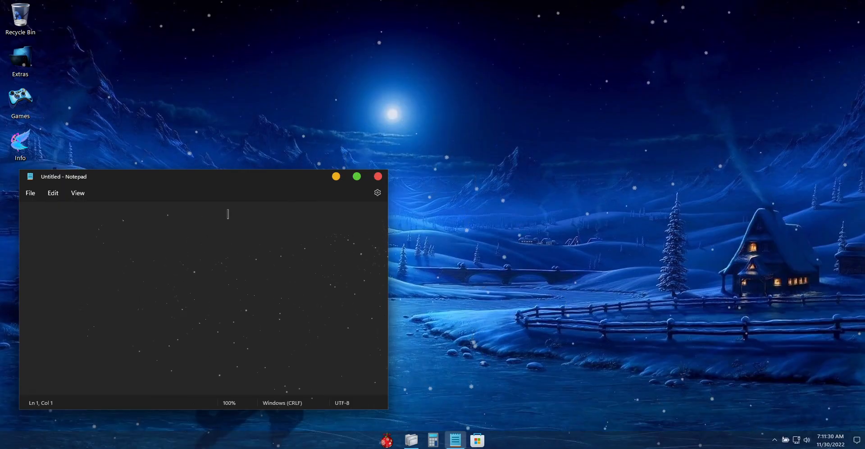
click(377, 176)
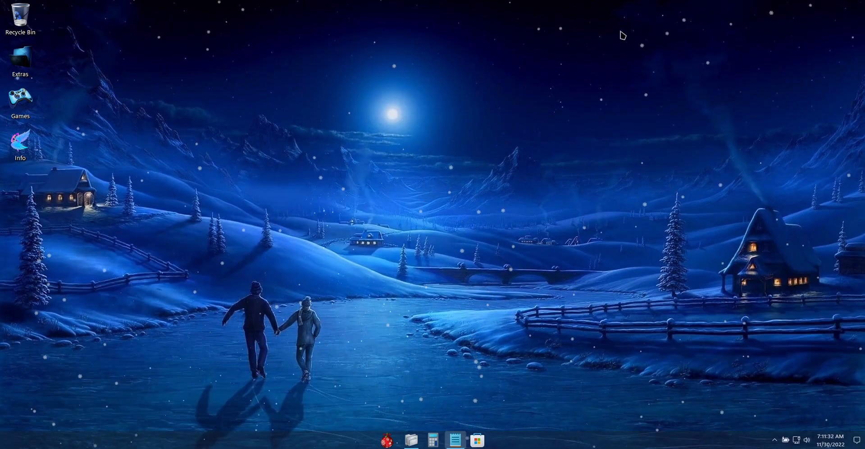
mouse_move(588, 79)
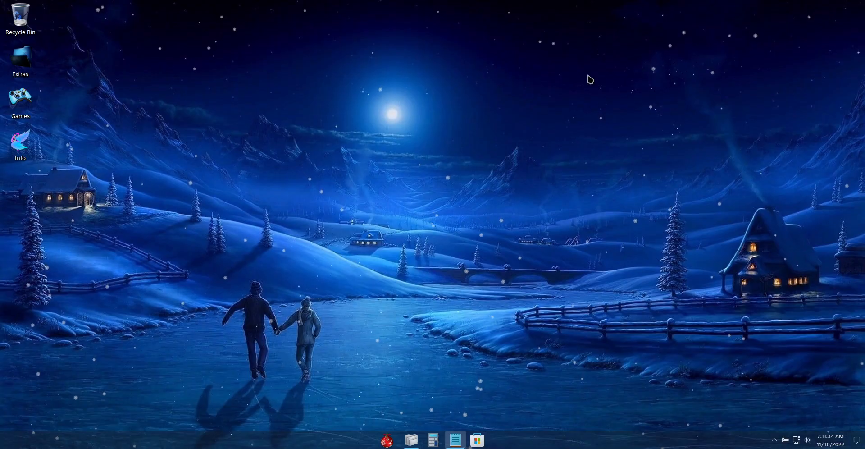
click(773, 440)
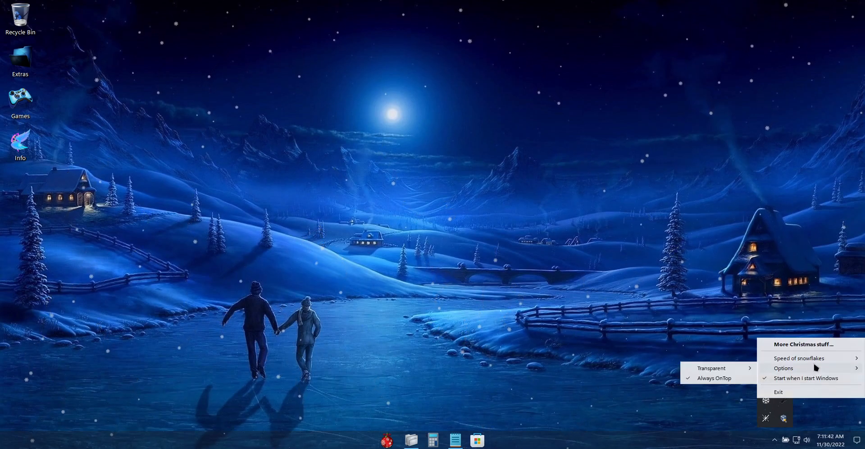
click(799, 358)
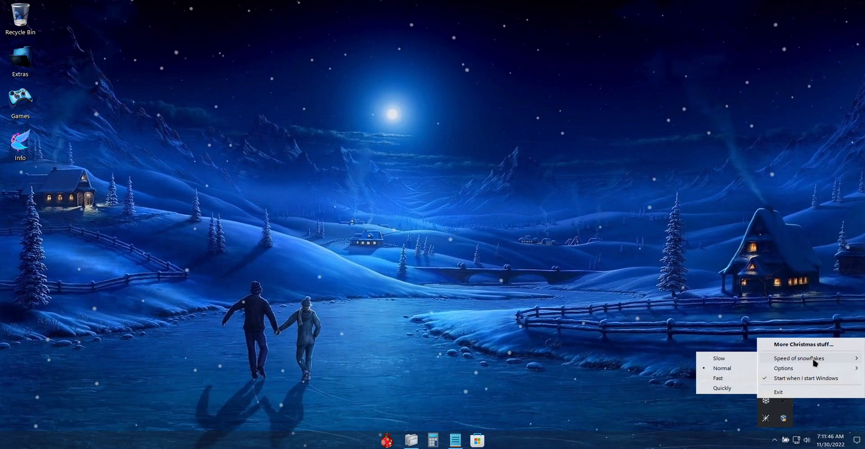
click(784, 368)
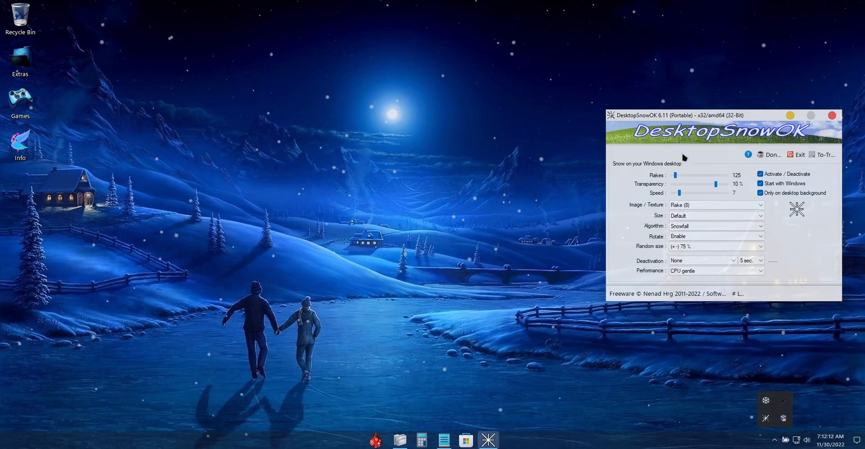
mouse_move(341, 106)
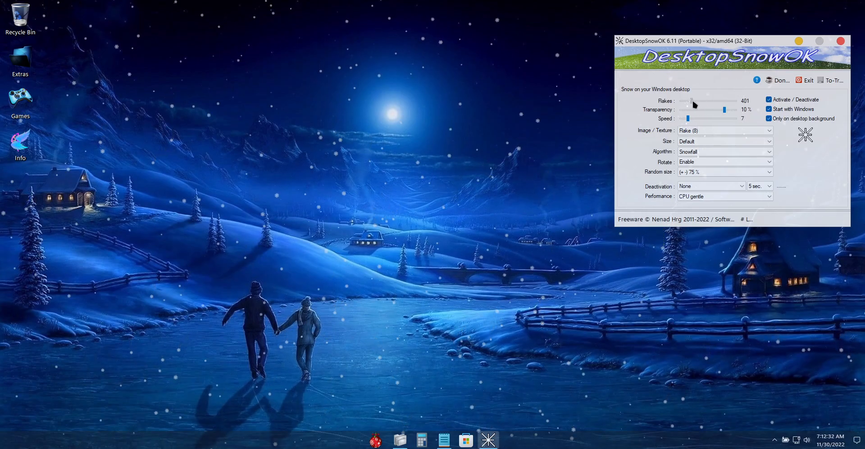
Step: Set DesktopSnowOK to about 252 flakes, 10% transparency, and snowfall speed 7
drag(692, 103, 718, 104)
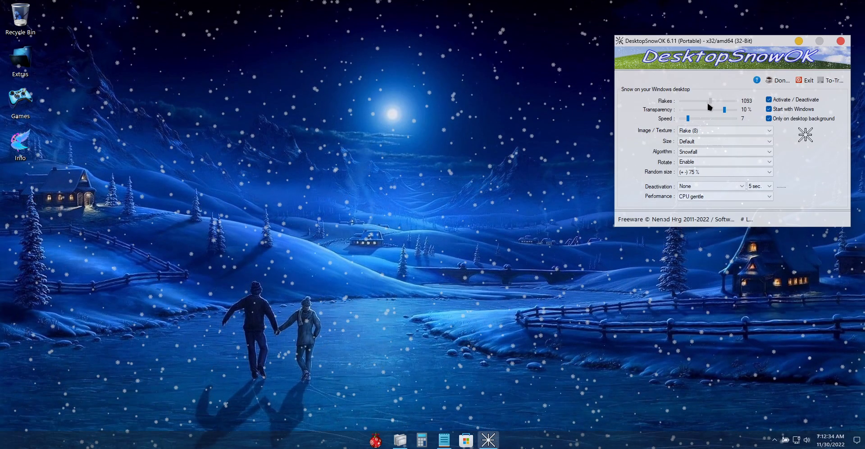
drag(724, 101, 694, 100)
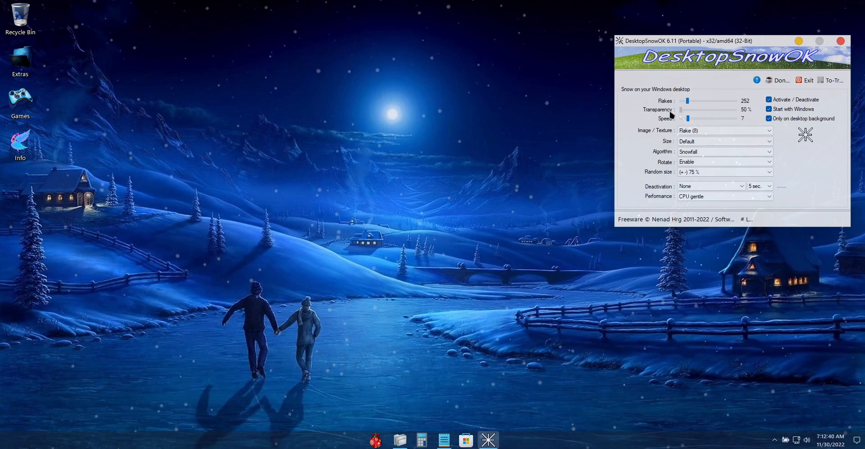
drag(688, 109, 725, 110)
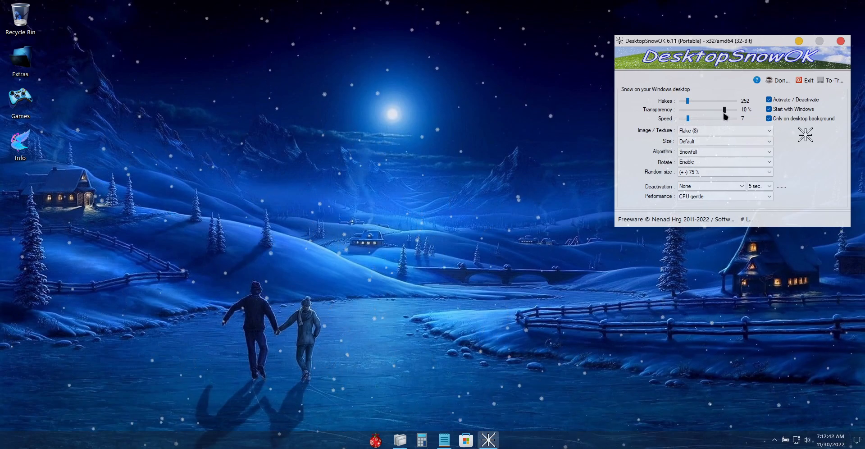
drag(725, 118, 710, 118)
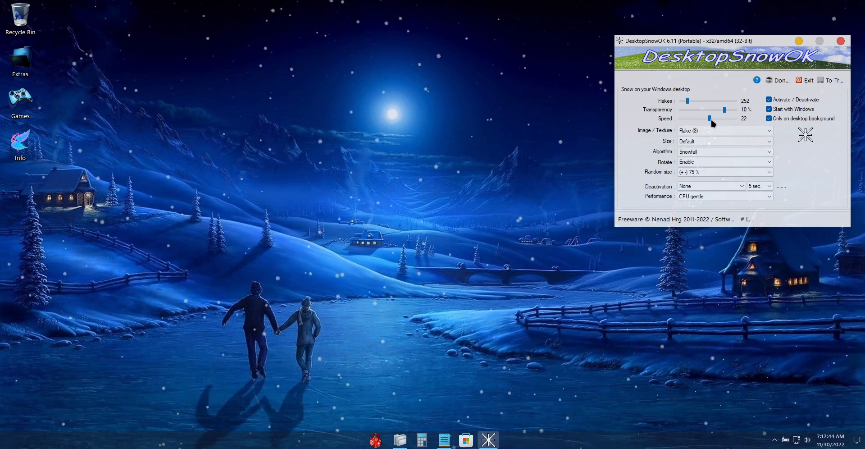
drag(711, 118, 695, 119)
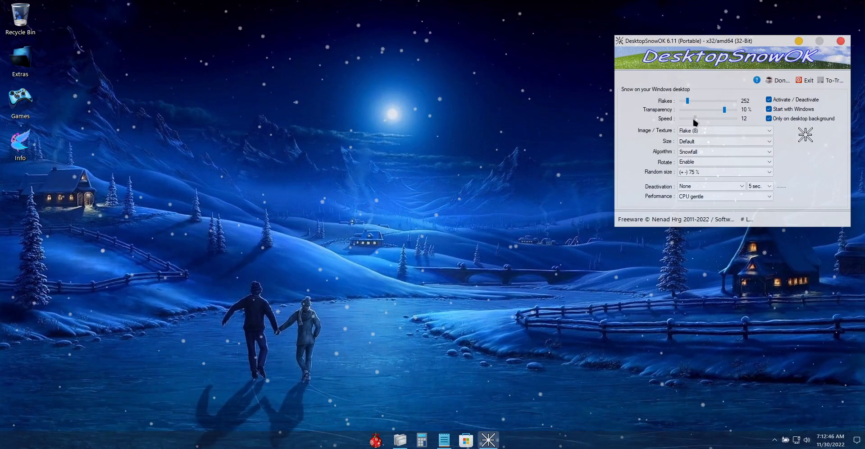
drag(694, 118, 686, 118)
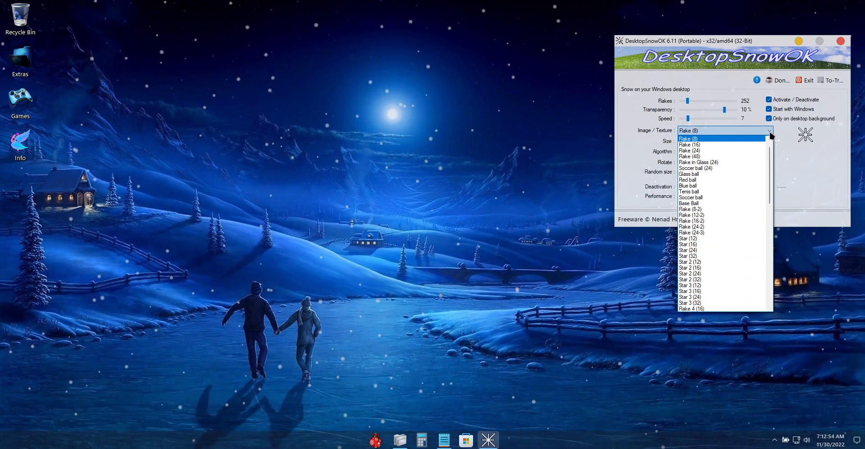
Step: Choose the Star (Mix 24) texture and minimize the DesktopSnowOK window
scroll(down, 3)
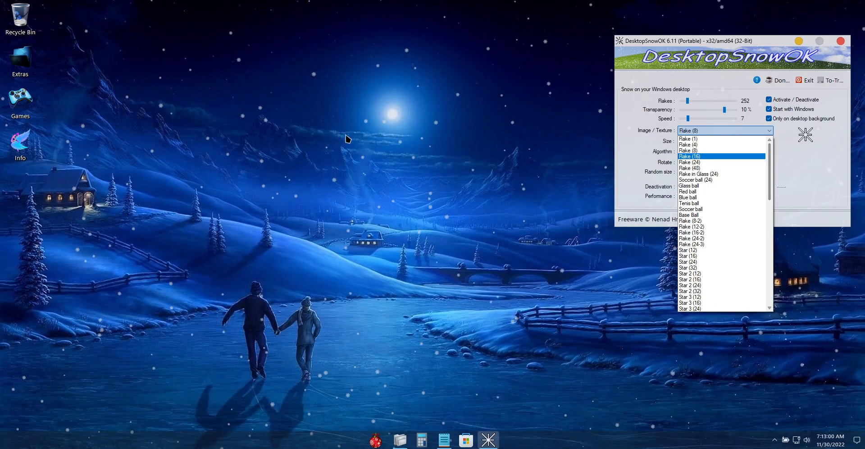
mouse_move(706, 140)
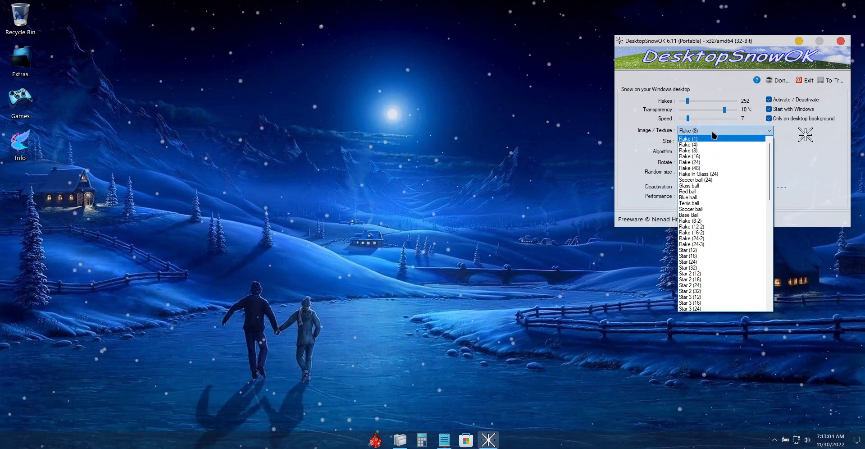
scroll(down, 3)
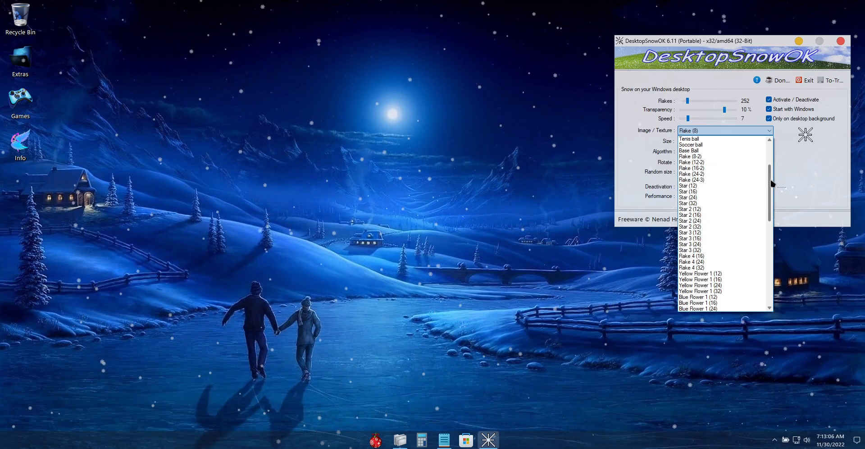
scroll(down, 3)
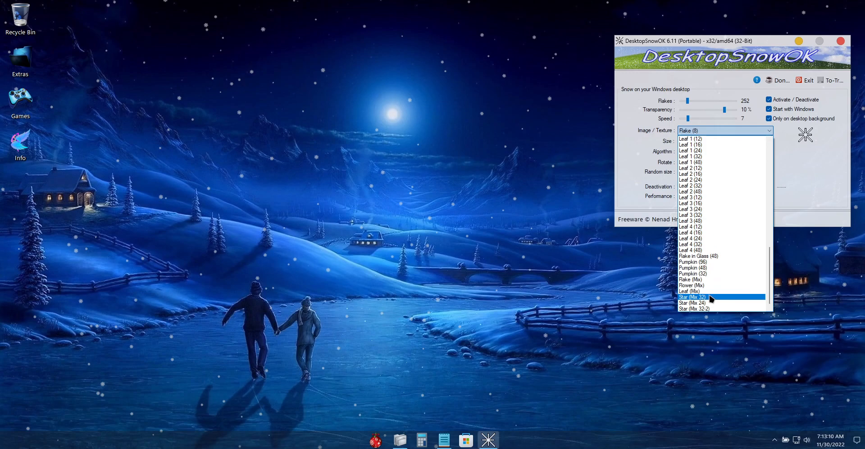
click(693, 302)
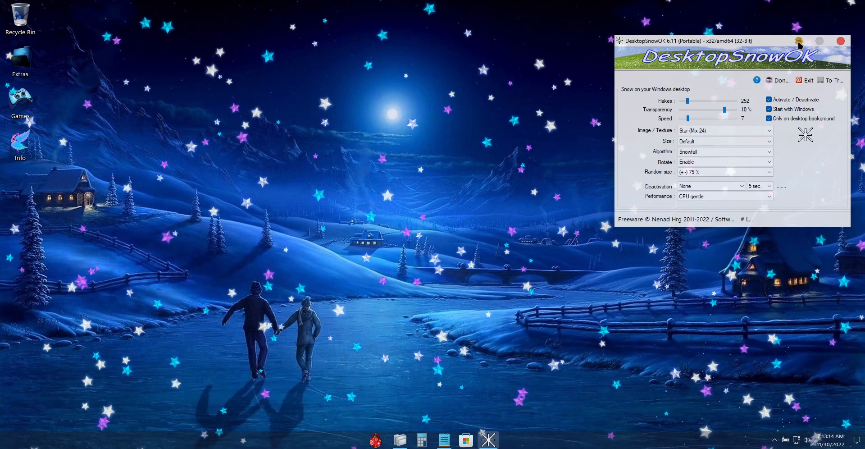
click(790, 41)
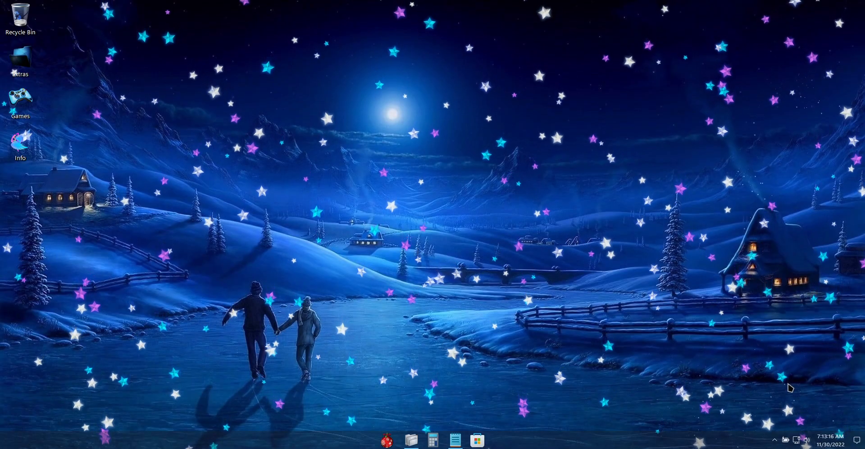
mouse_move(403, 422)
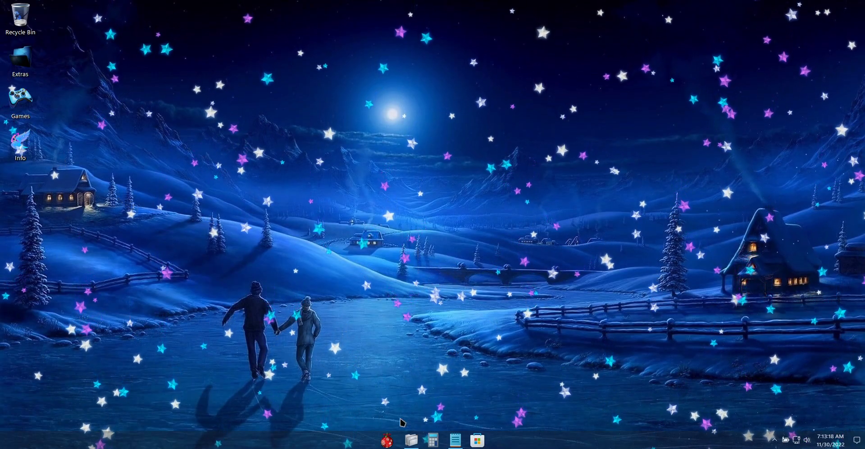
Step: Launch This PC from the Start menu to show drives C: and D:
click(476, 440)
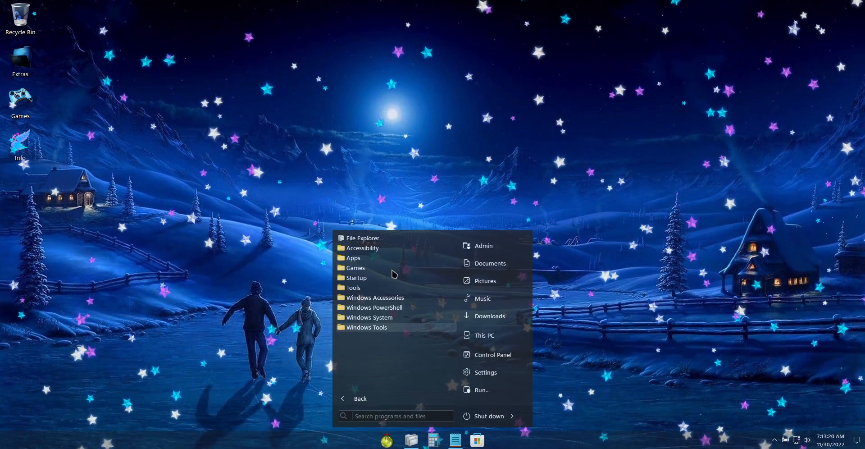
mouse_move(437, 289)
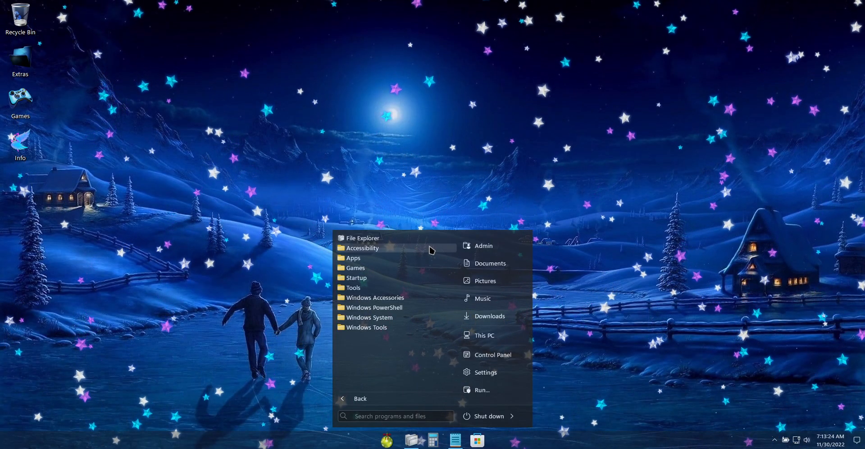
mouse_move(436, 290)
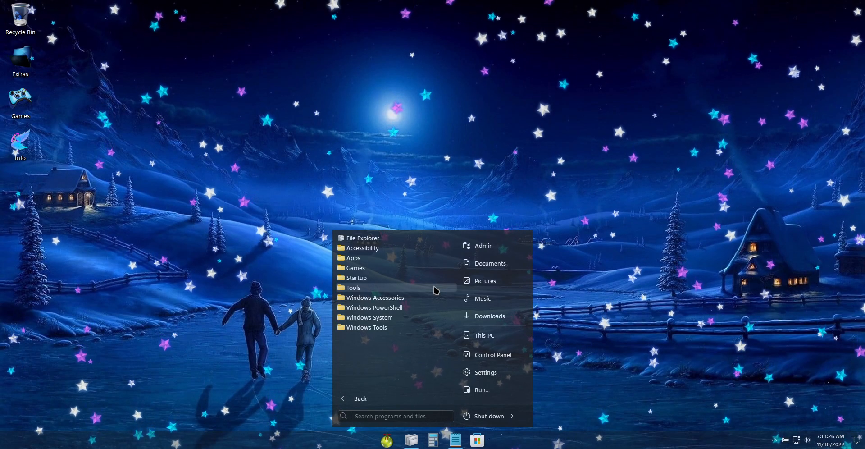
mouse_move(427, 281)
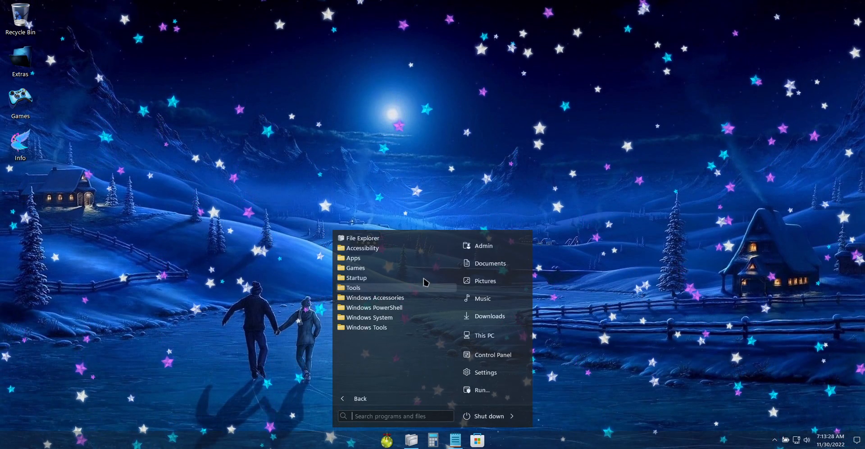
click(485, 336)
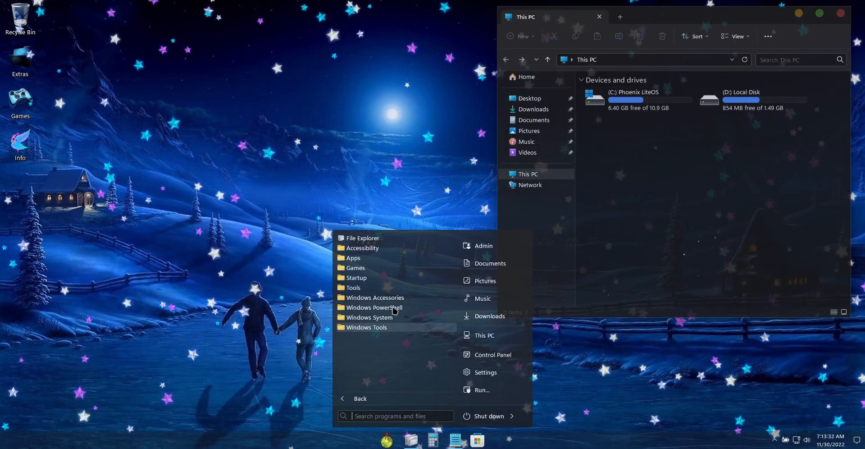
mouse_move(621, 437)
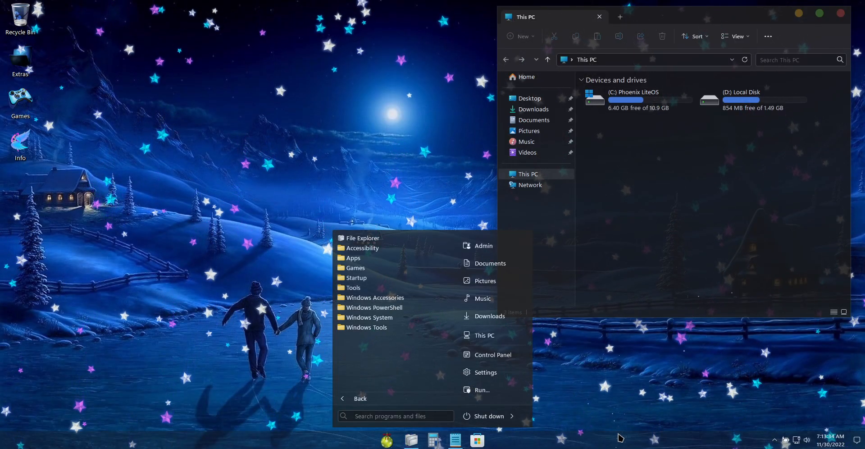
mouse_move(693, 208)
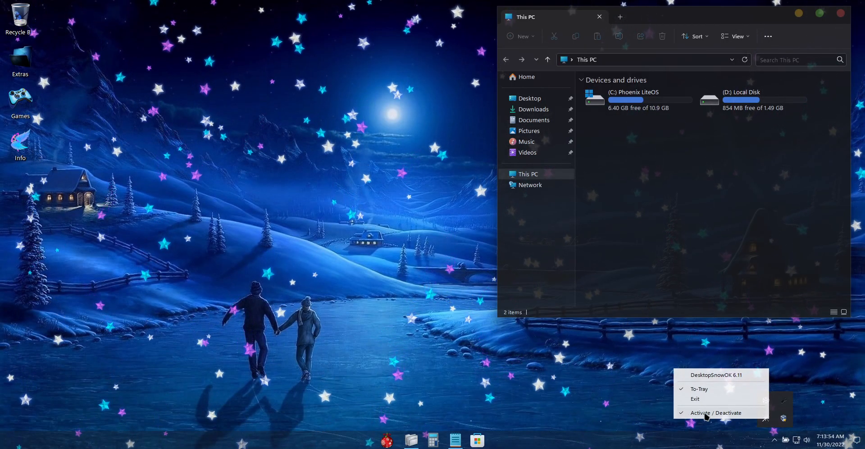
Step: Turn DesktopSnowOK's falling stars off and back on, then reopen its settings window
click(715, 413)
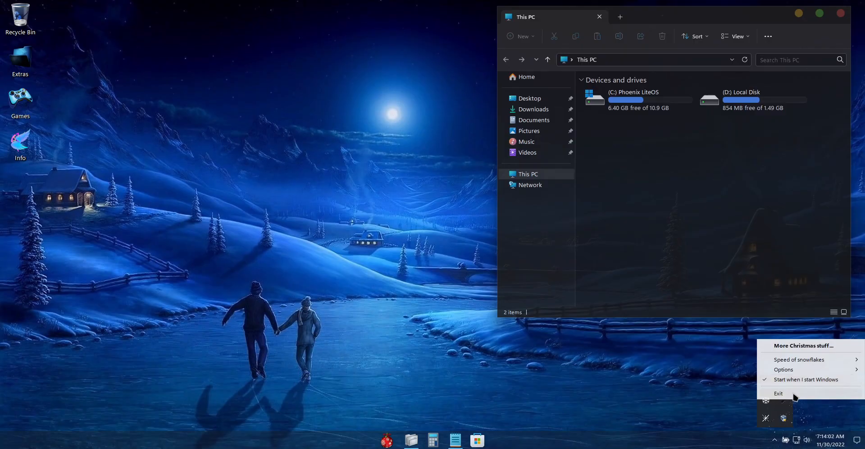
mouse_move(746, 389)
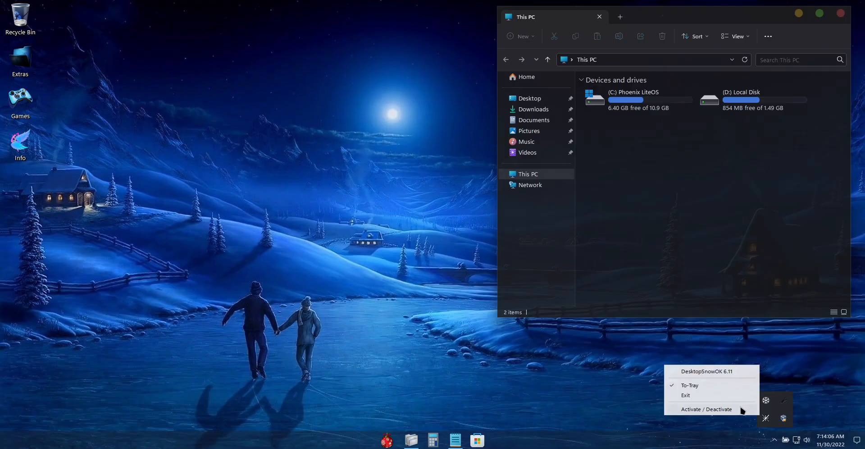
click(707, 409)
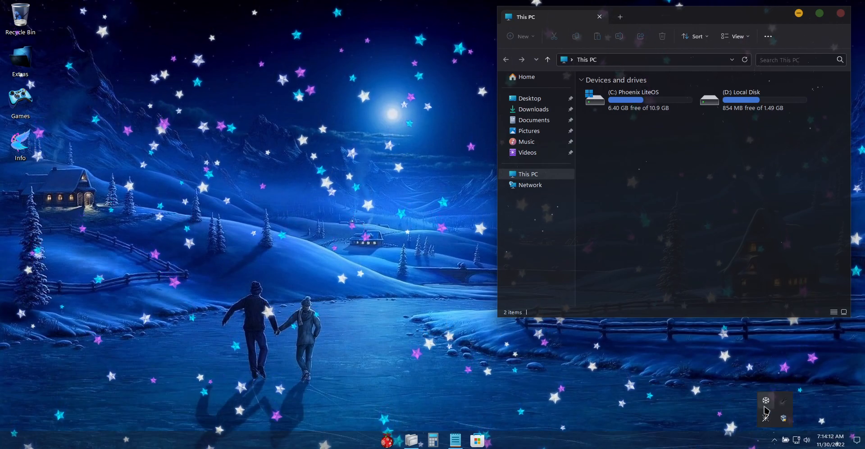
right_click(765, 418)
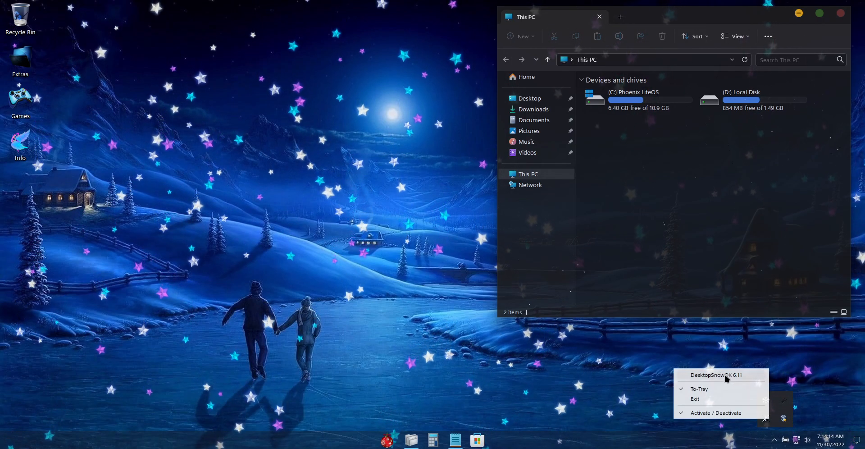
click(717, 375)
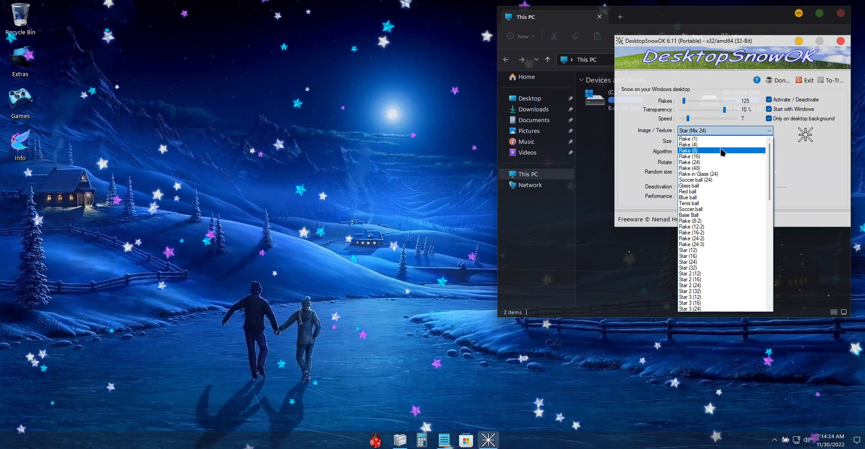
Step: Set DesktopSnowOK's Image / Texture to Flake (8) for white snowflakes
click(689, 150)
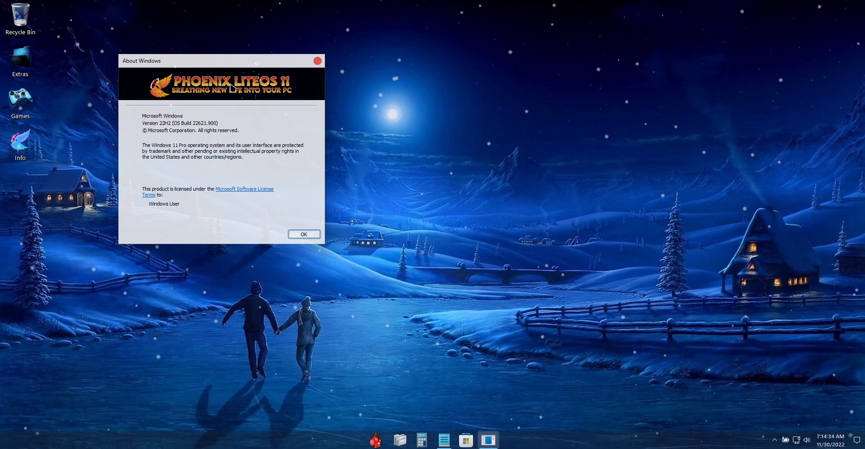
mouse_move(193, 131)
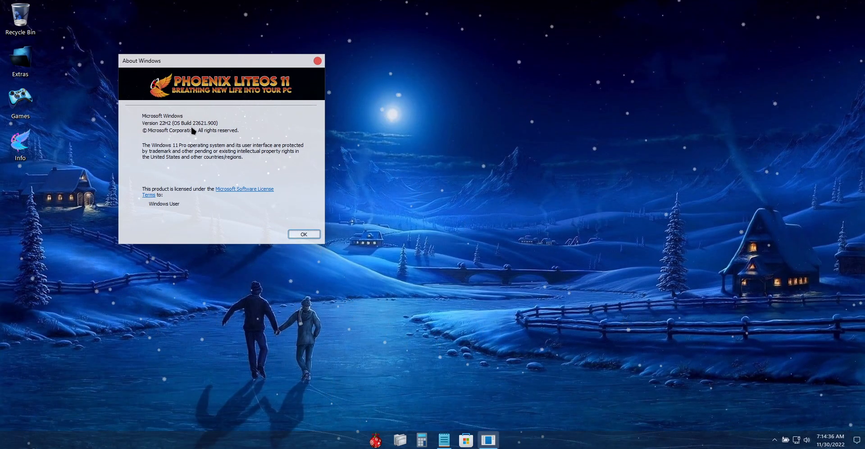
mouse_move(219, 132)
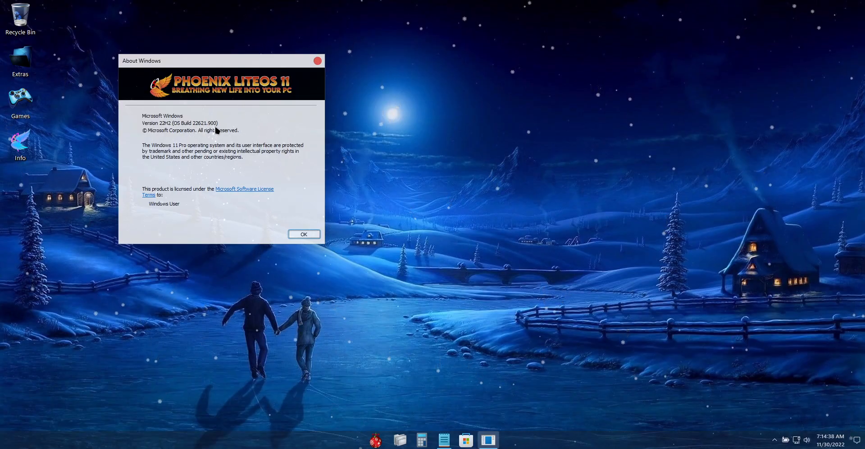
drag(220, 61, 168, 39)
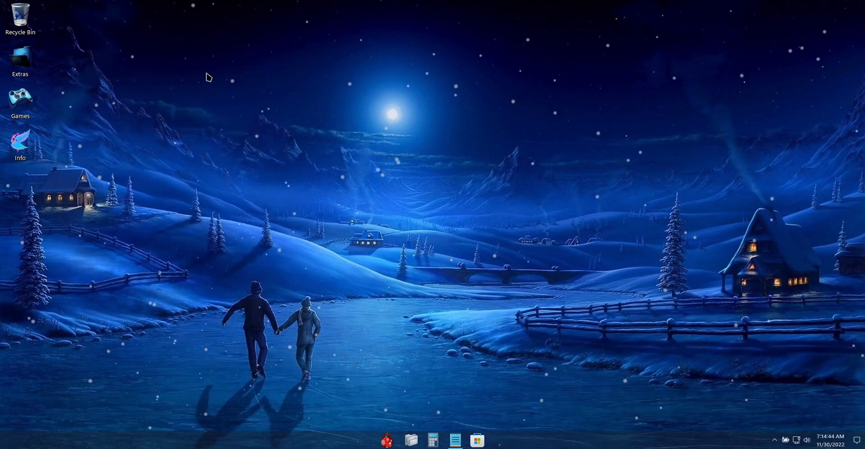
mouse_move(371, 291)
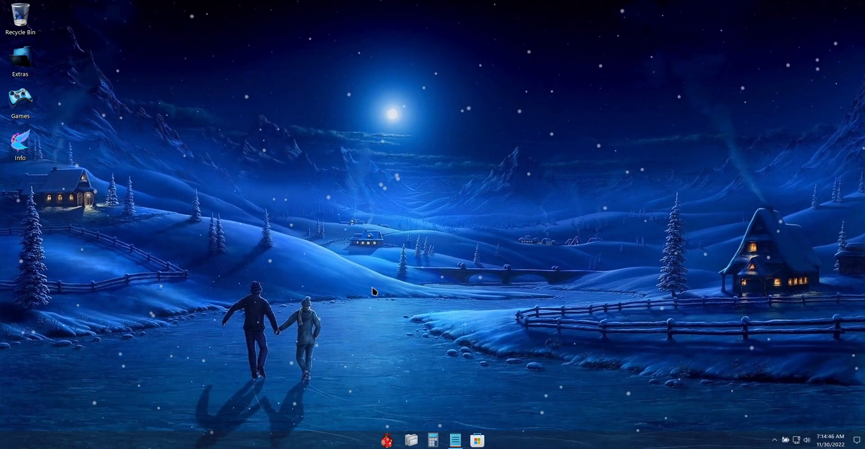
mouse_move(421, 367)
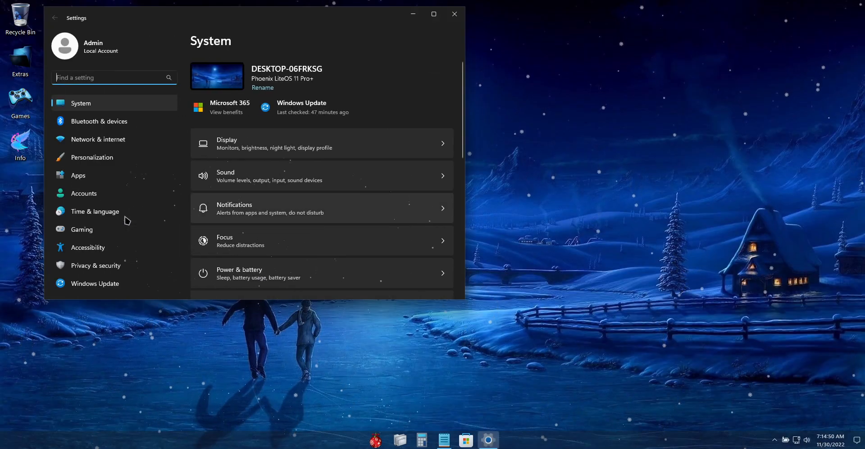
Step: View Windows Update showing updates paused until 2/1/2099, then close Settings
click(95, 284)
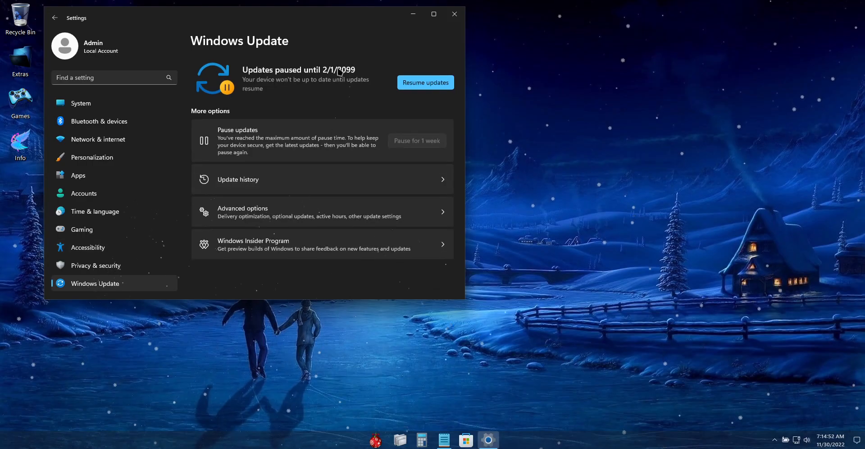
mouse_move(425, 103)
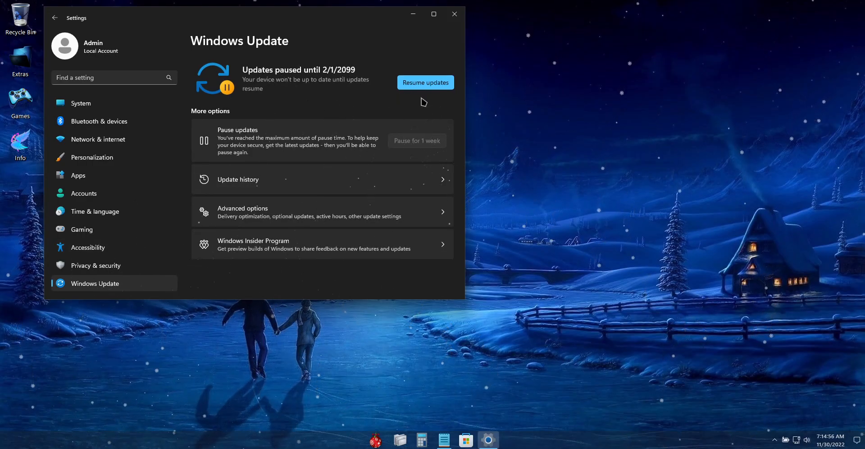
mouse_move(432, 104)
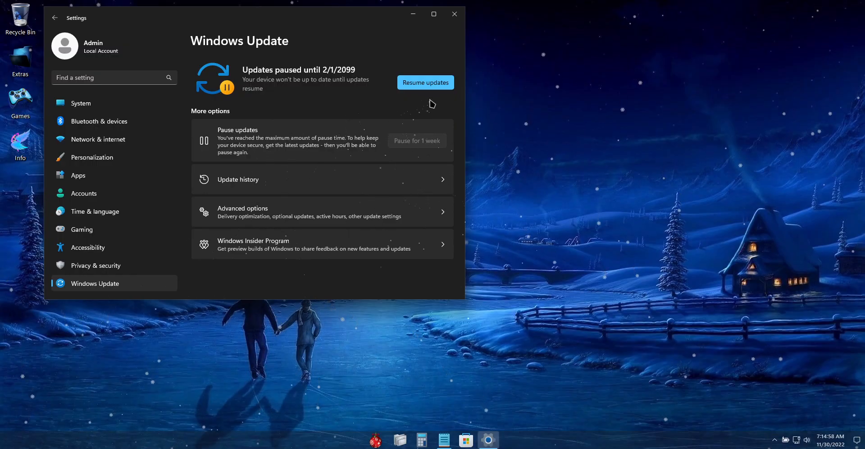
mouse_move(416, 104)
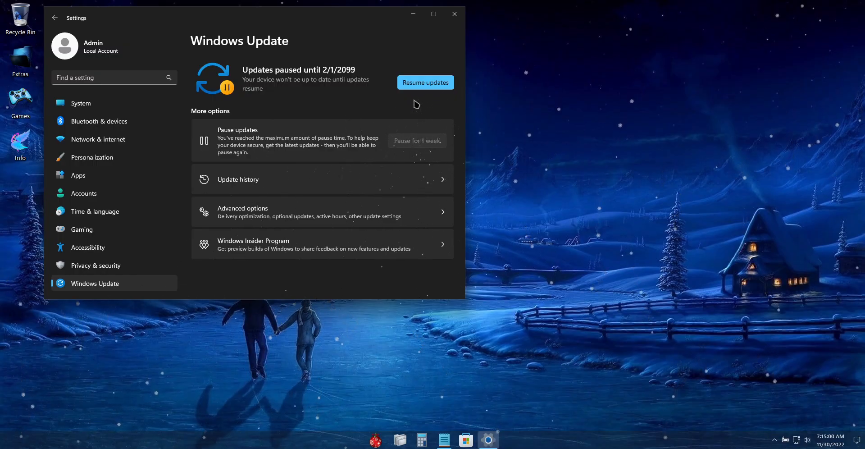
mouse_move(437, 101)
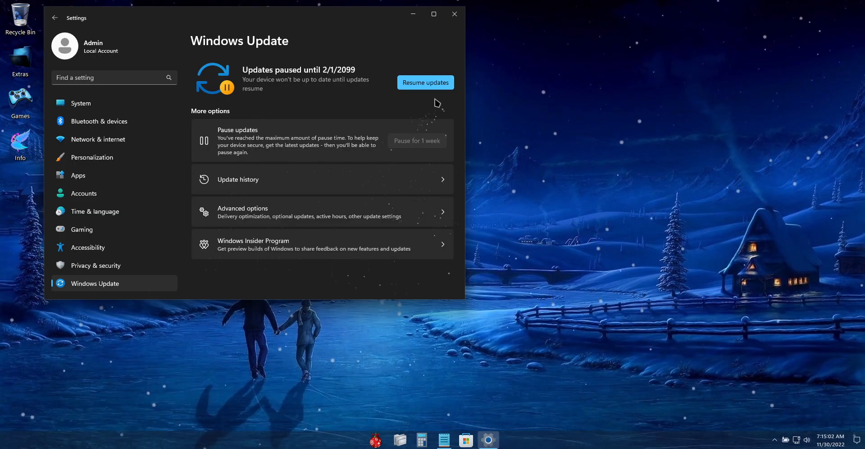
mouse_move(429, 108)
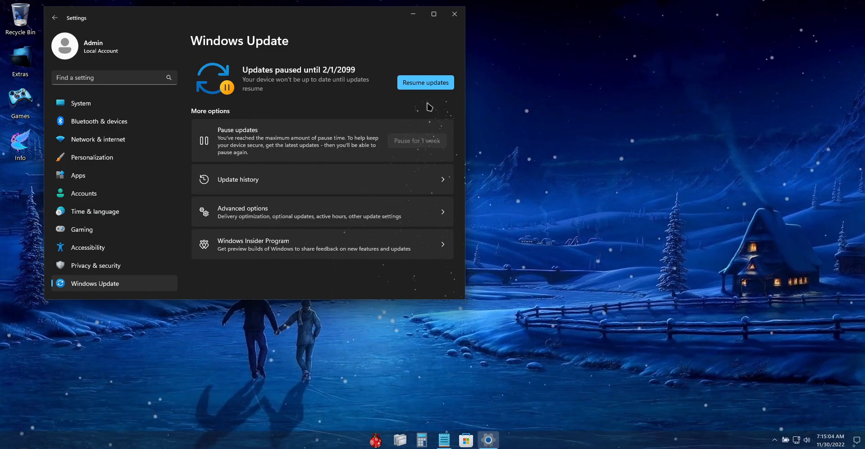
mouse_move(306, 86)
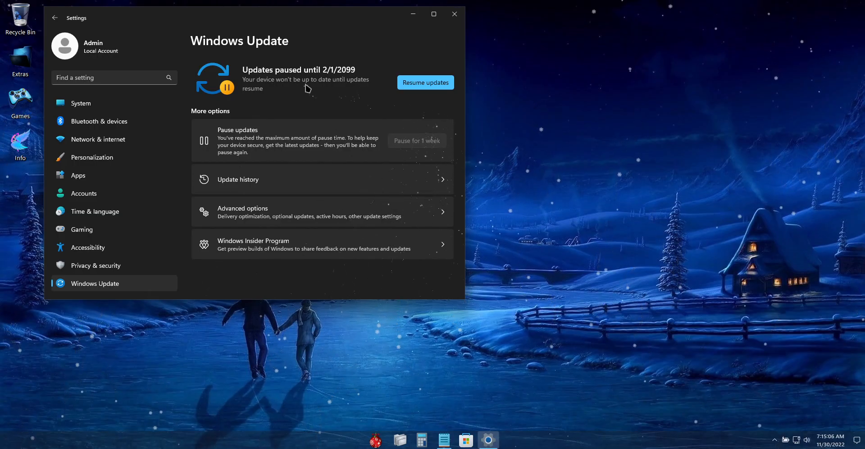
mouse_move(428, 66)
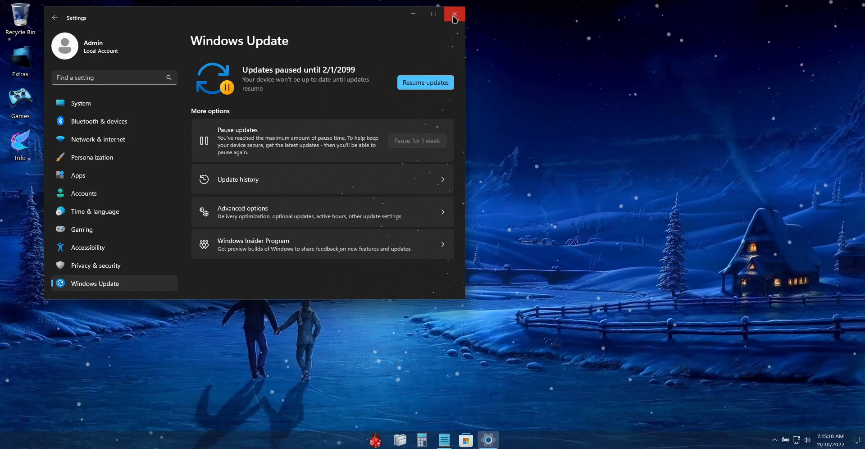
mouse_move(455, 13)
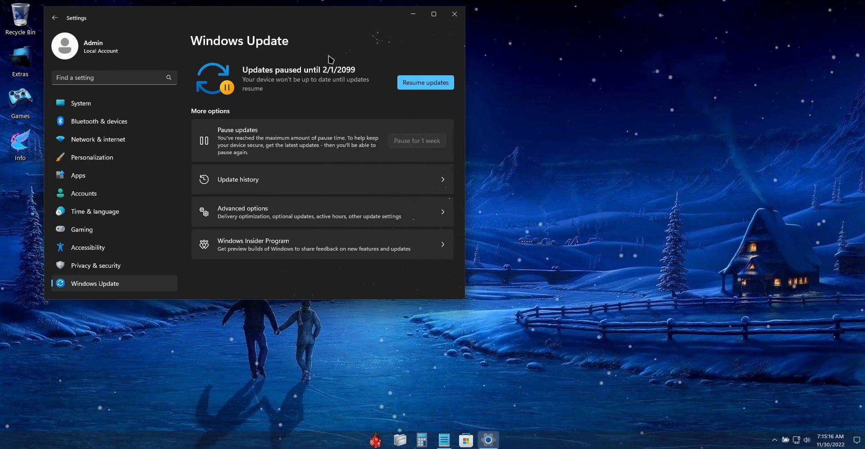
mouse_move(337, 61)
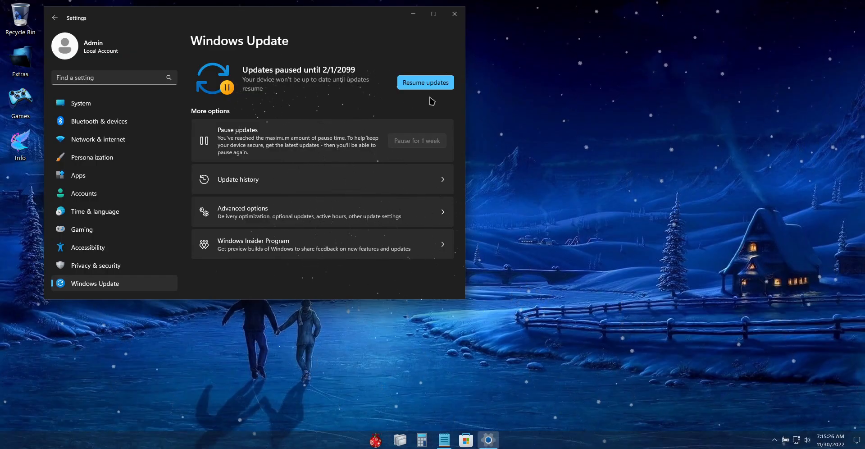
mouse_move(410, 109)
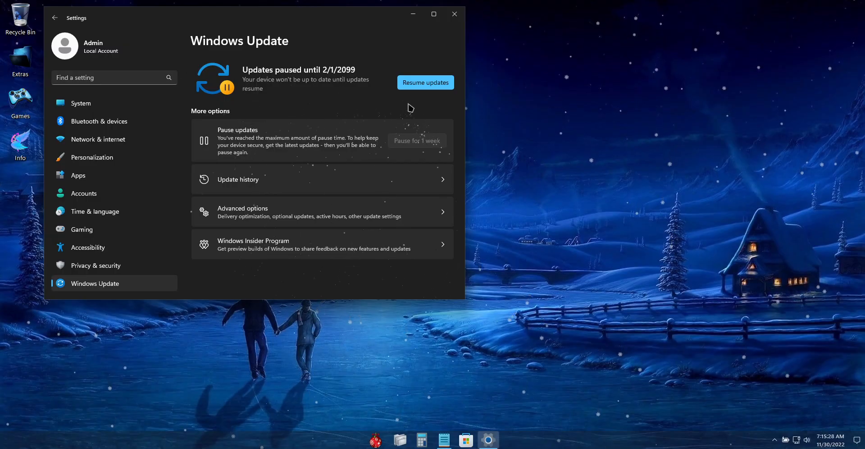
mouse_move(429, 108)
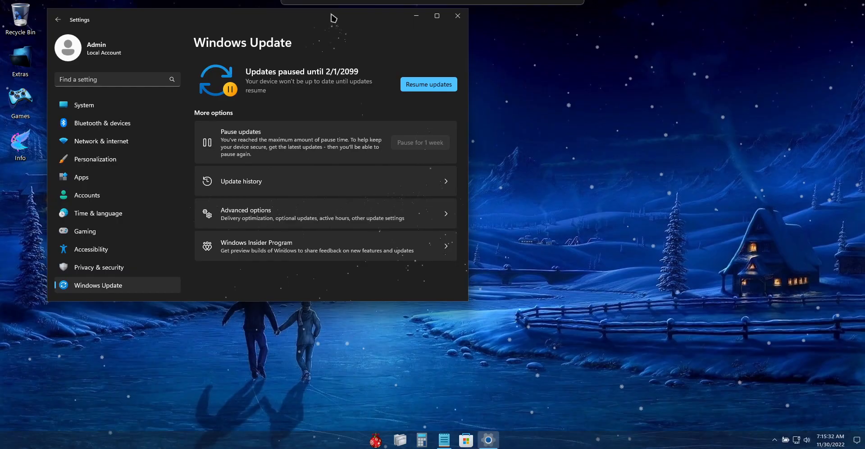
mouse_move(455, 16)
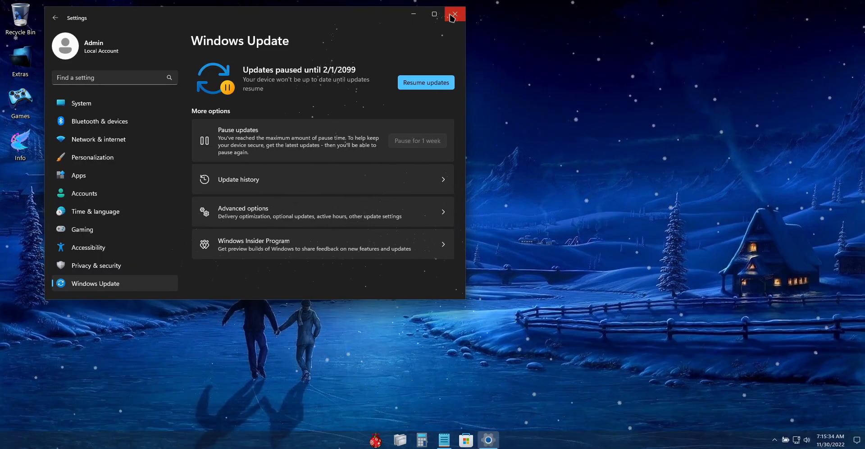
click(455, 13)
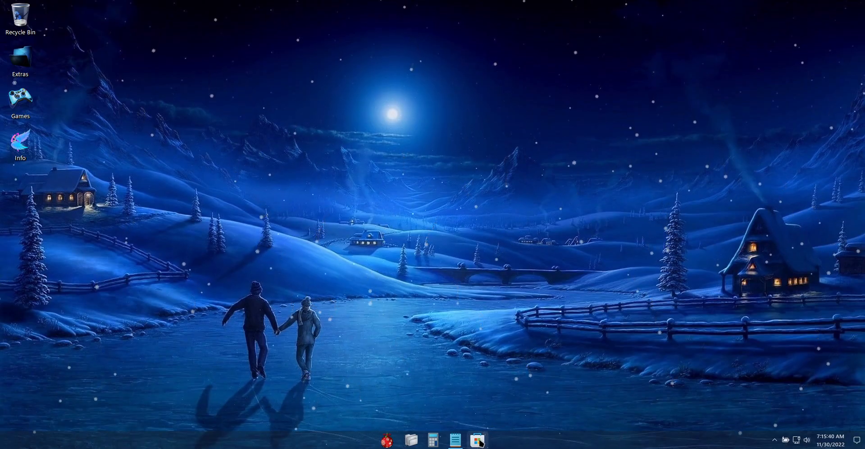
click(477, 441)
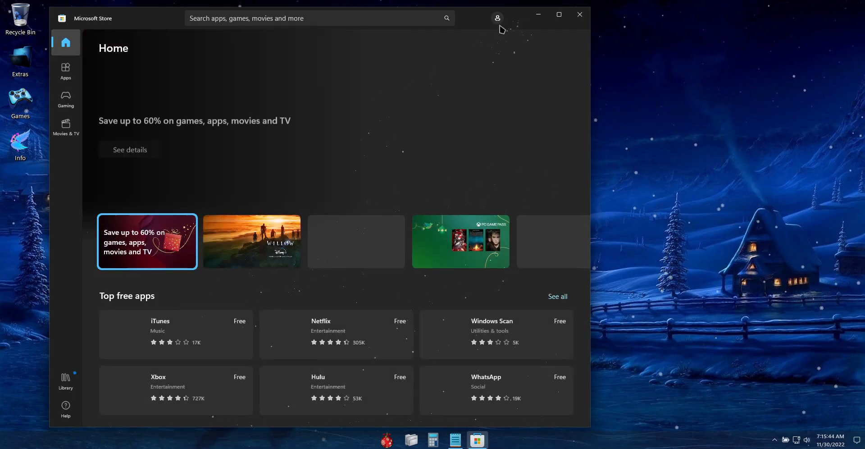
click(497, 18)
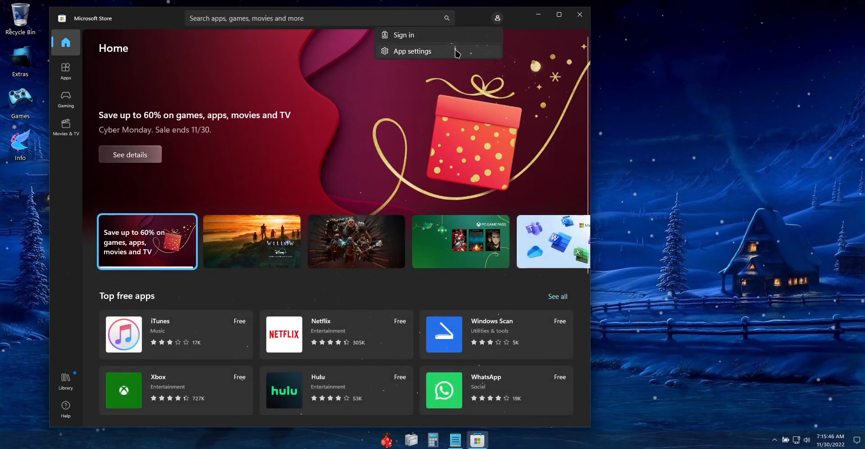
click(412, 51)
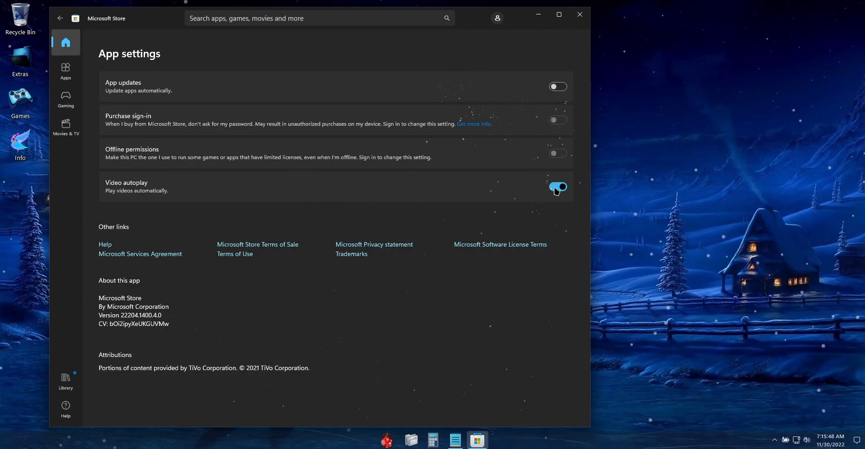
click(579, 14)
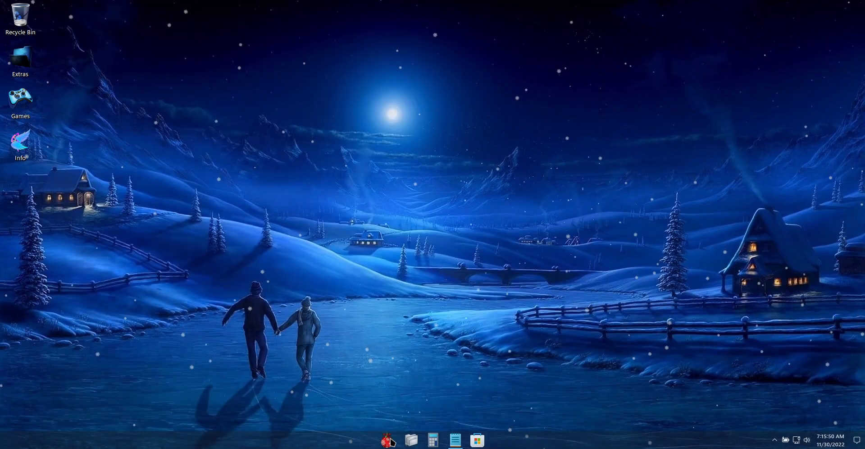
click(472, 441)
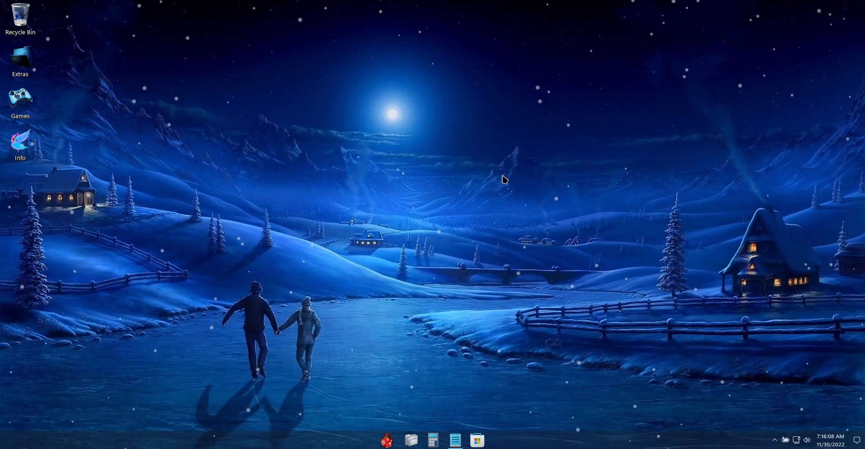
mouse_move(512, 175)
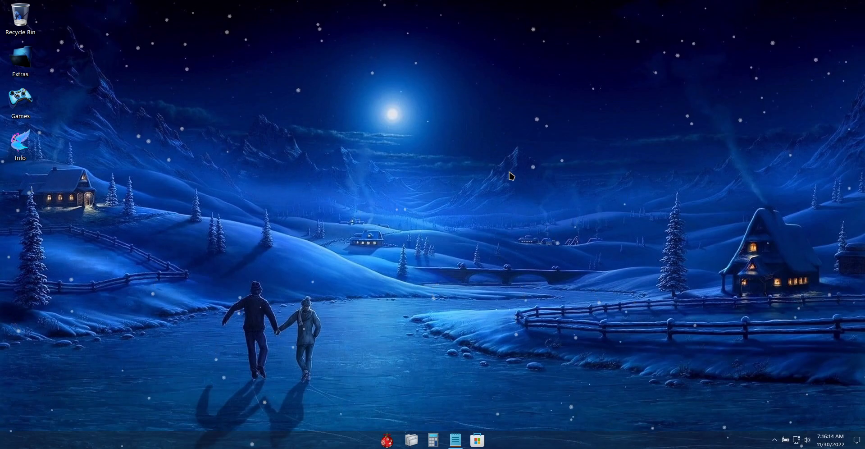
mouse_move(388, 395)
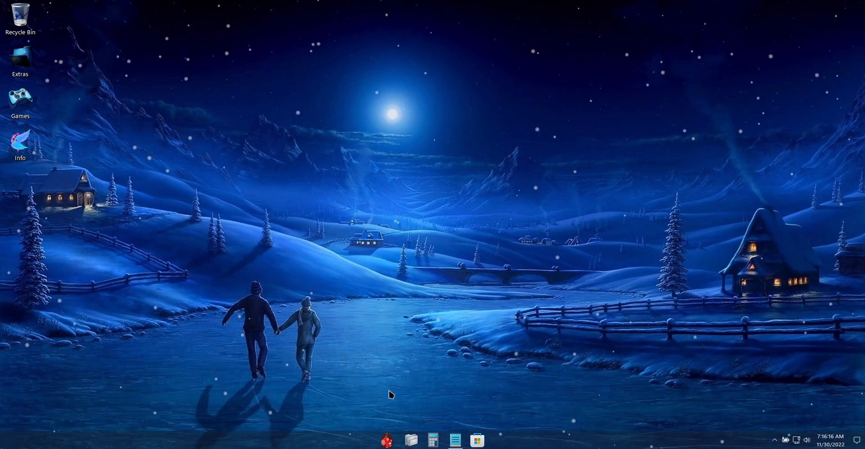
right_click(392, 395)
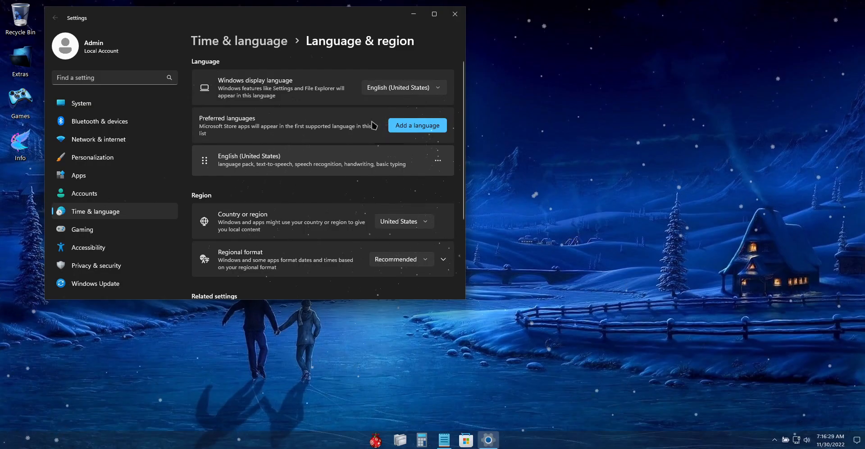
Step: Open the 'Add a language' list and scroll through the installable languages
click(417, 125)
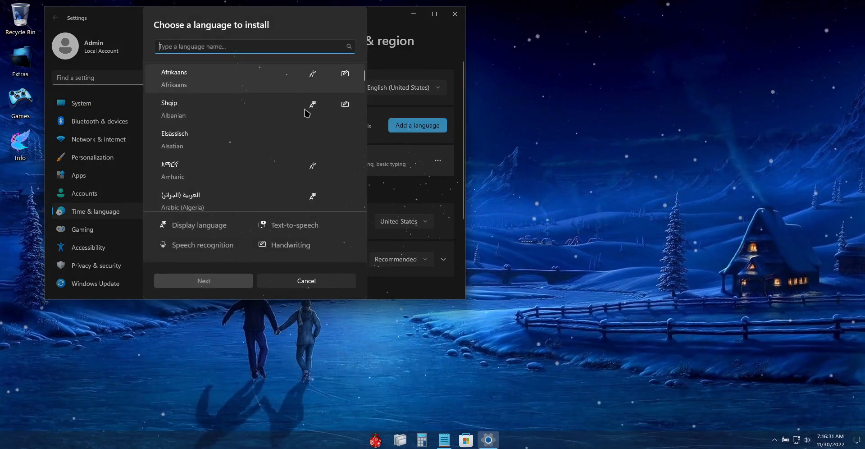
scroll(down, 3)
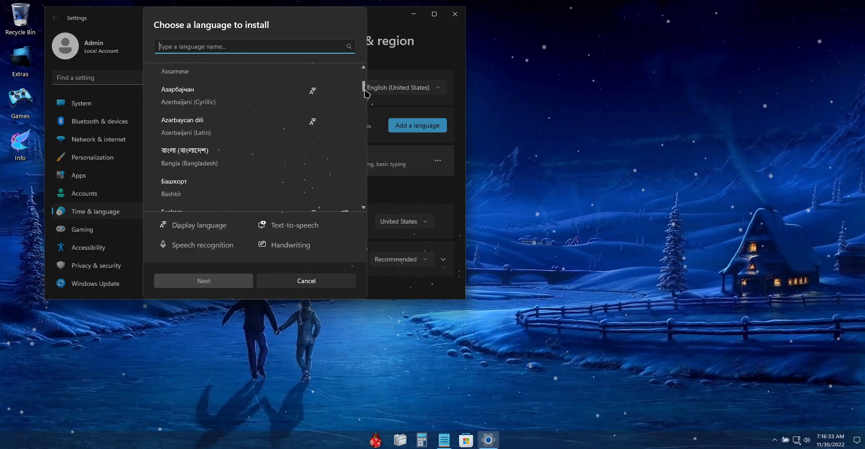
scroll(down, 3)
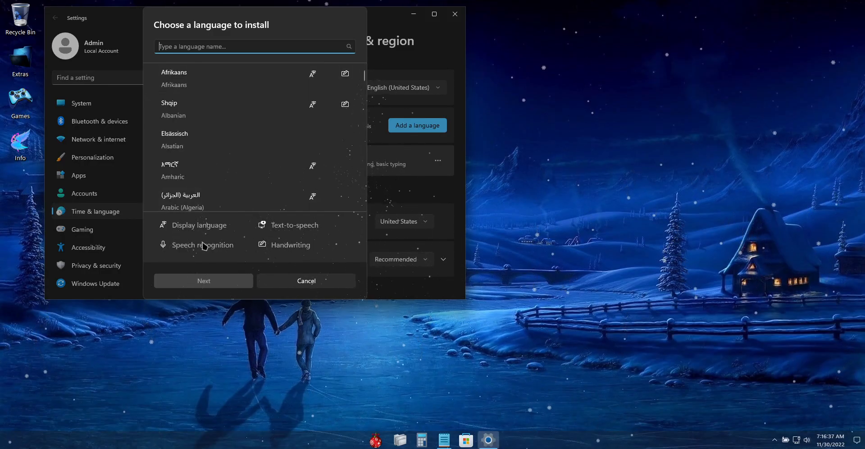
mouse_move(204, 266)
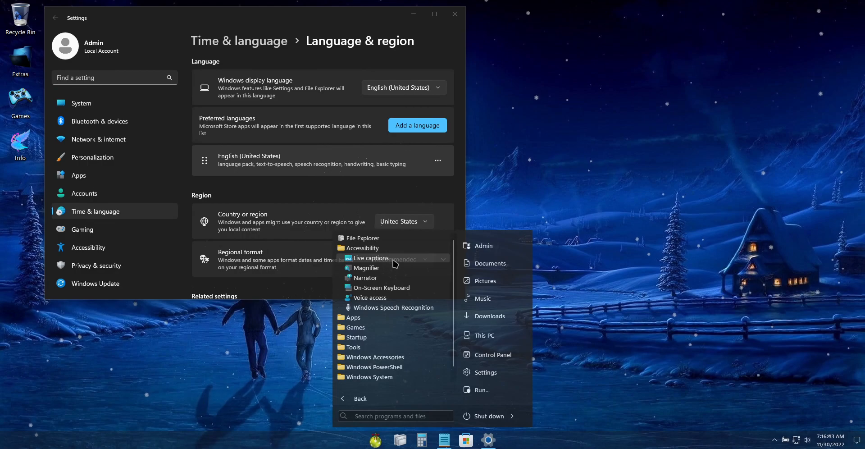
mouse_move(382, 248)
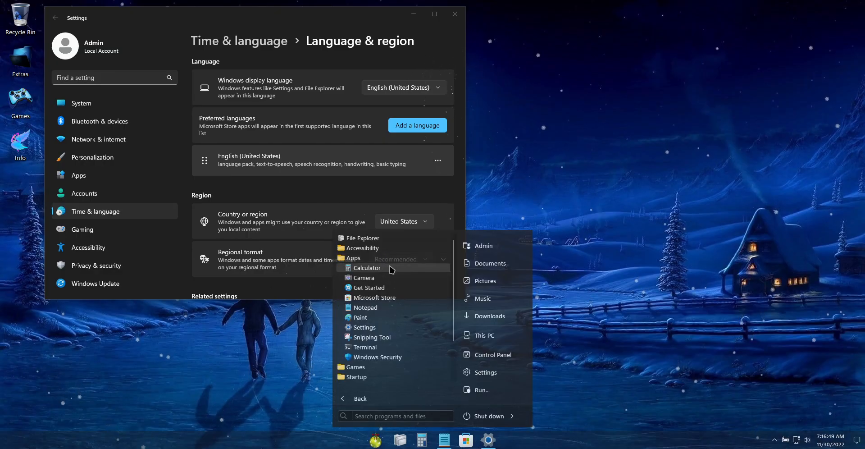
mouse_move(397, 277)
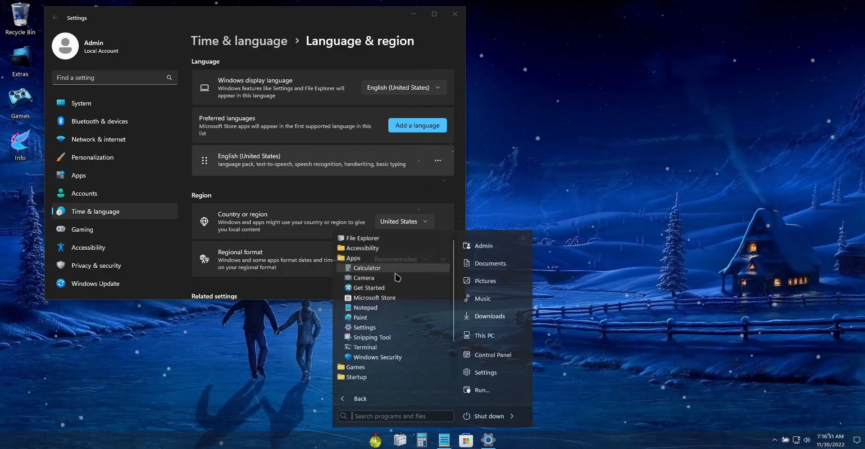
mouse_move(374, 280)
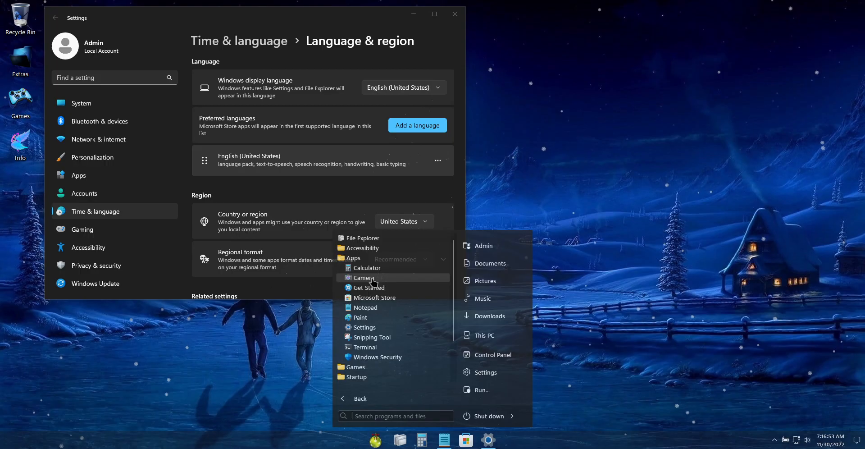
click(367, 267)
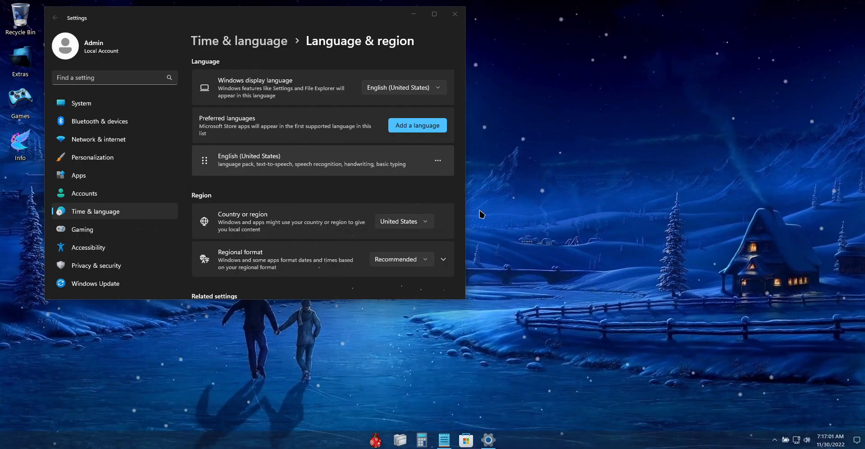
click(499, 439)
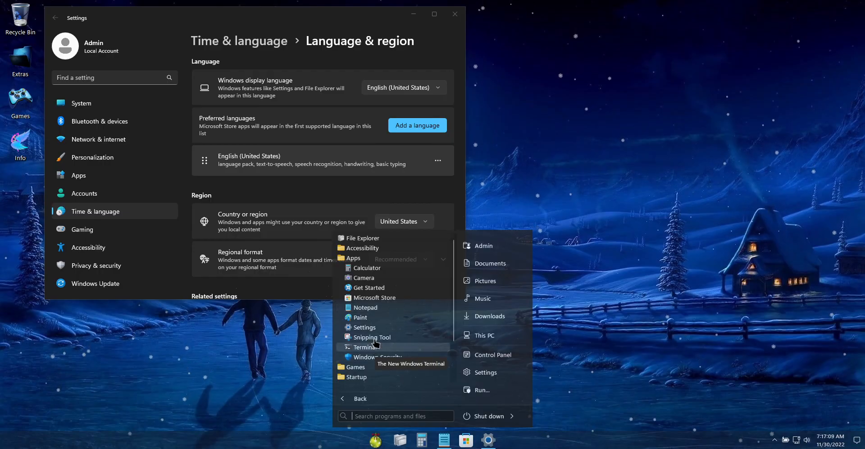
mouse_move(378, 311)
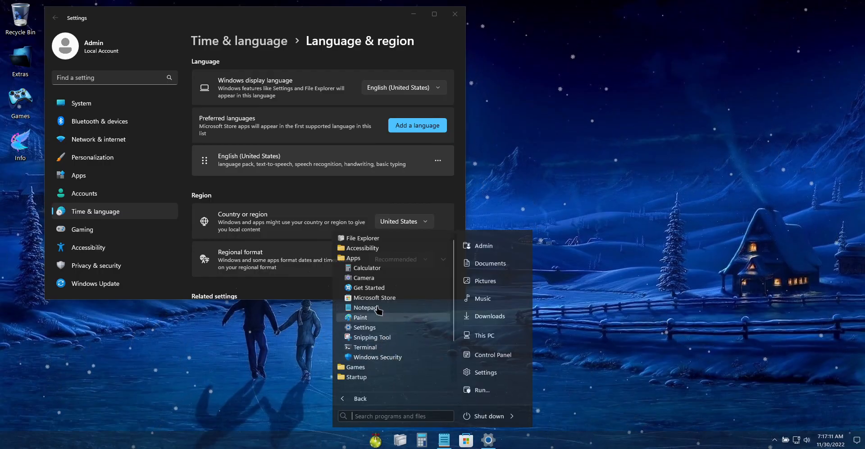
mouse_move(388, 360)
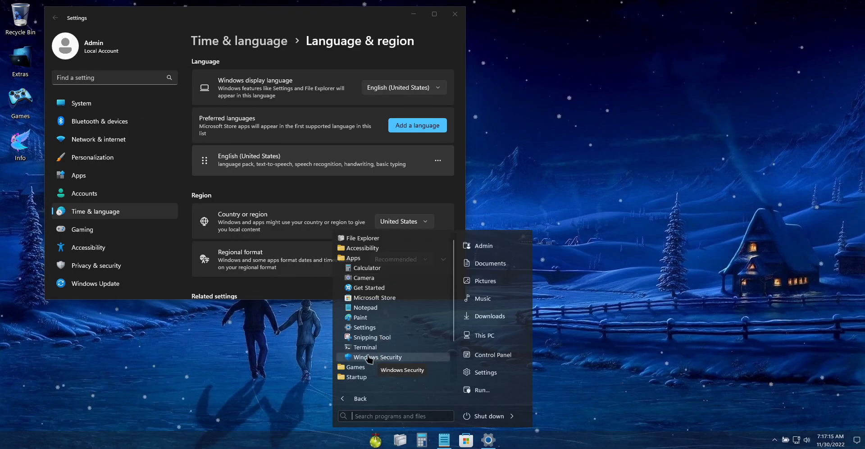
mouse_move(369, 360)
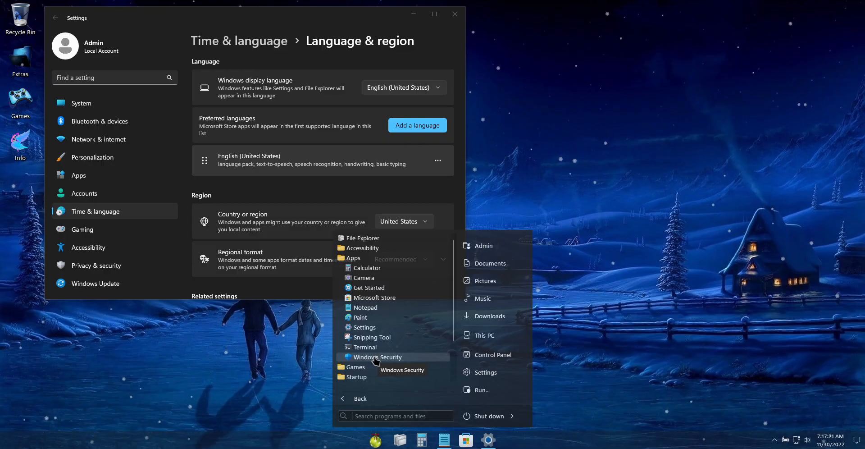
mouse_move(376, 361)
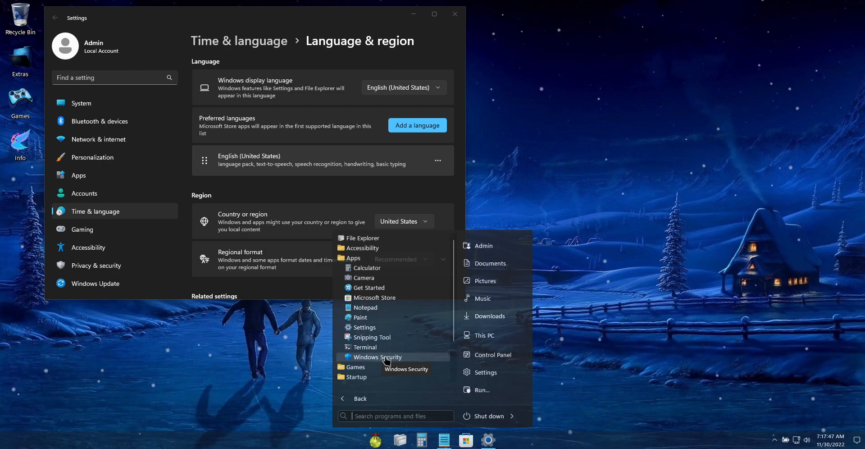
mouse_move(370, 362)
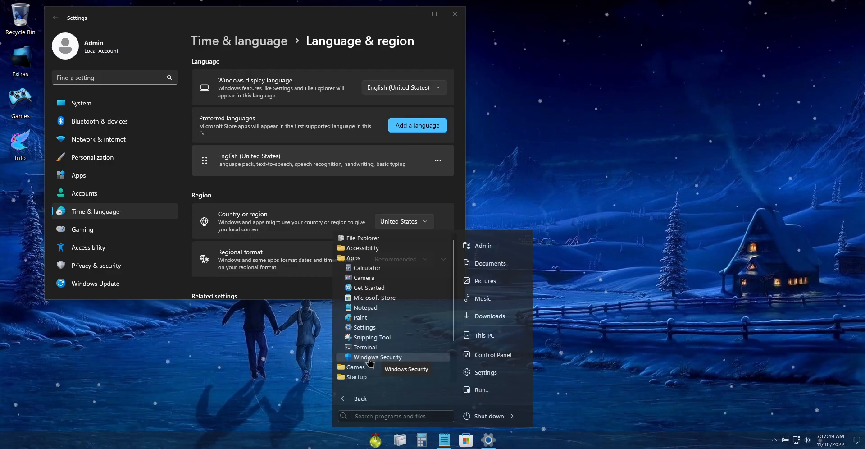
mouse_move(439, 330)
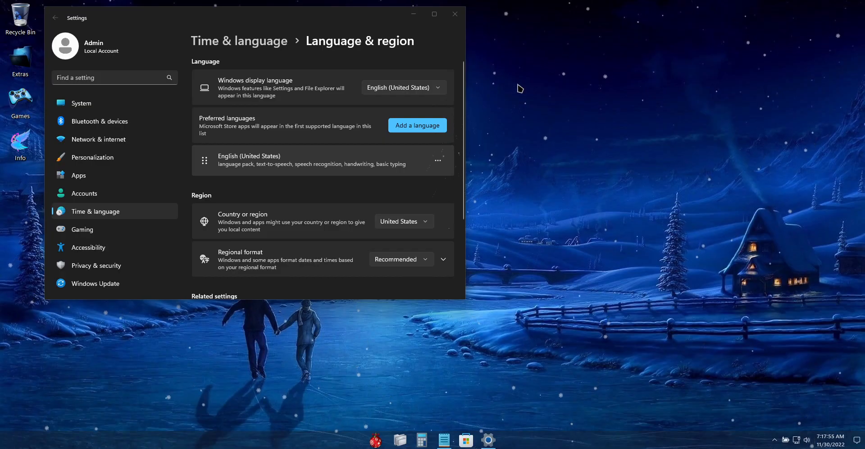
mouse_move(351, 26)
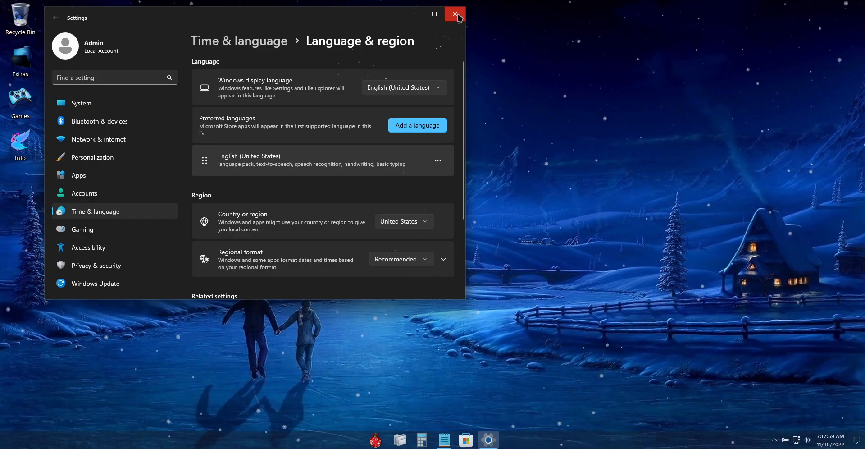
Step: Close Settings, open the Enable Virtual Memory folder, and view it as extra large icons
click(452, 14)
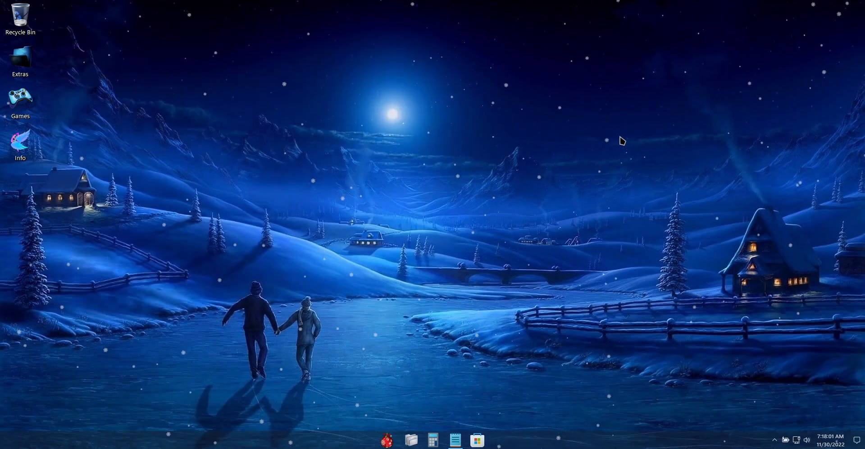
mouse_move(394, 230)
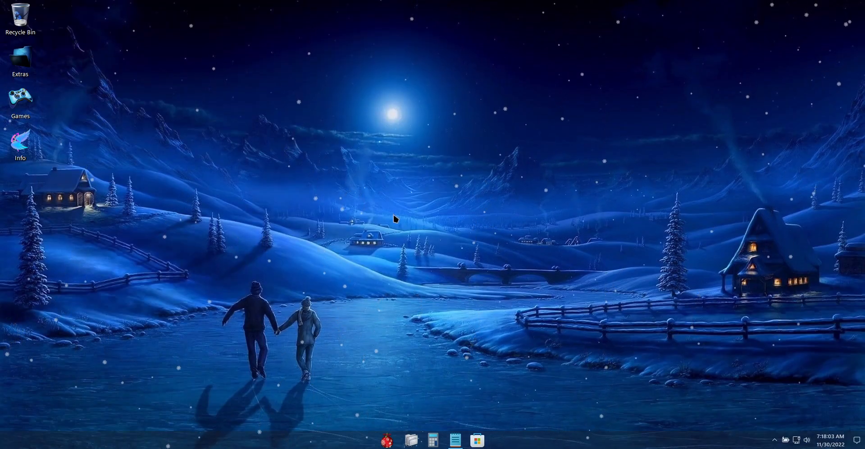
click(410, 440)
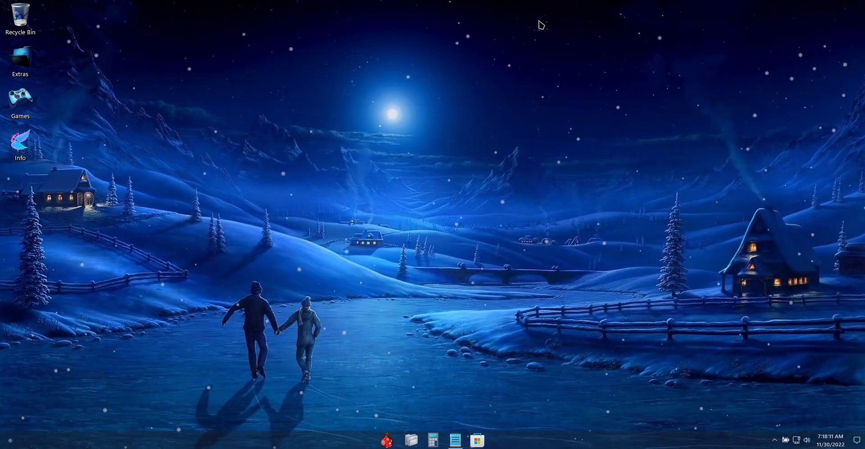
mouse_move(322, 45)
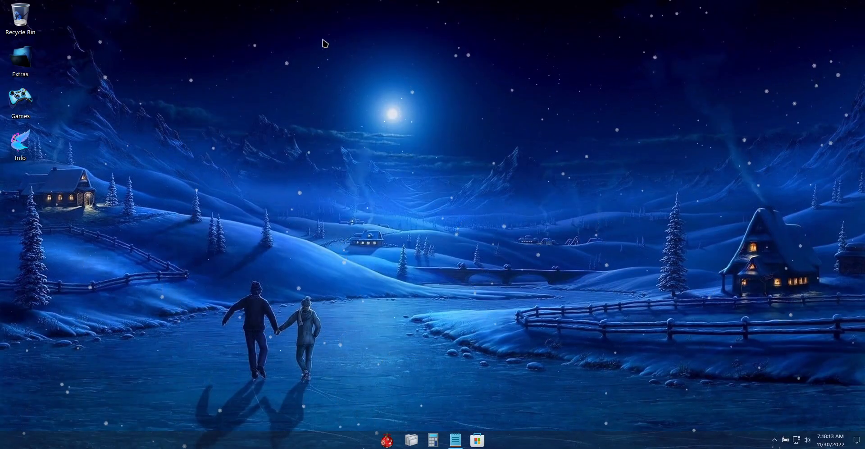
click(410, 437)
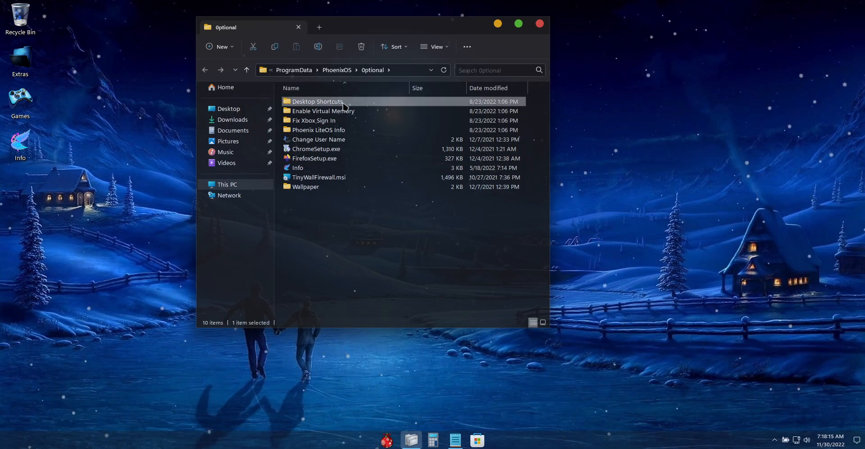
double_click(316, 101)
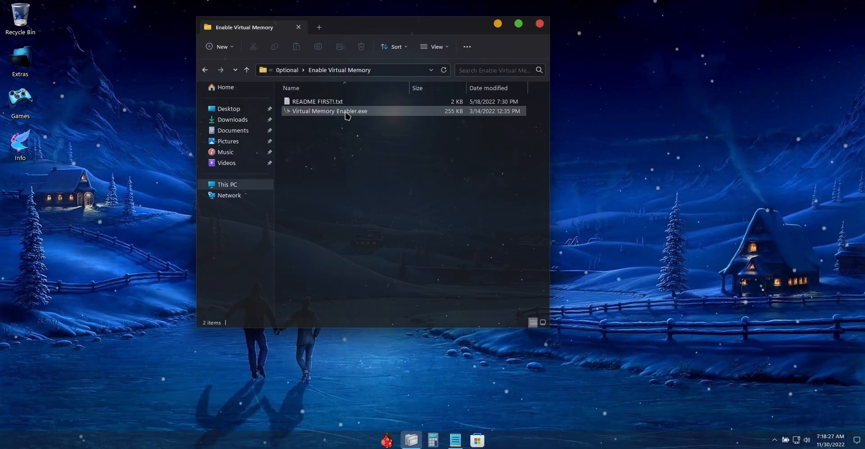
click(434, 46)
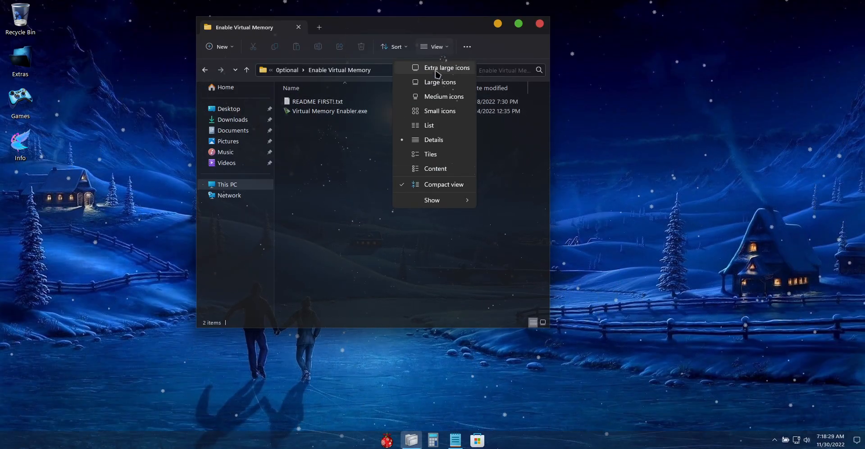
click(440, 82)
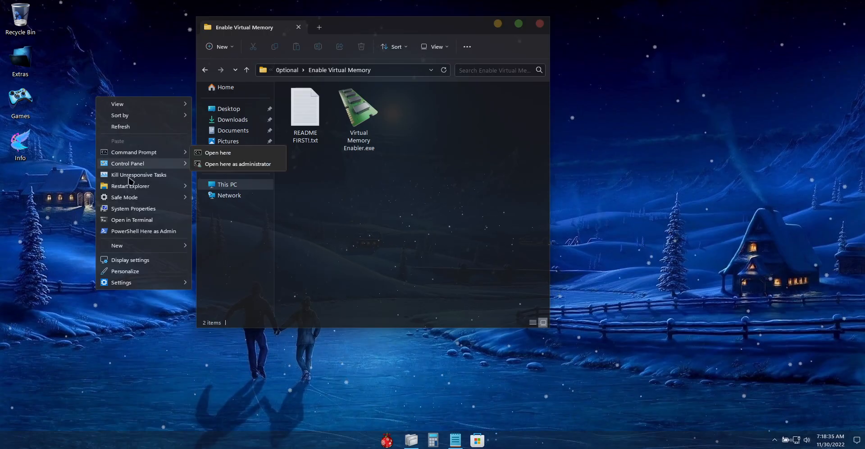
Step: Open System Properties' Performance Options, then Virtual Memory, and select Custom size for drive C
click(133, 208)
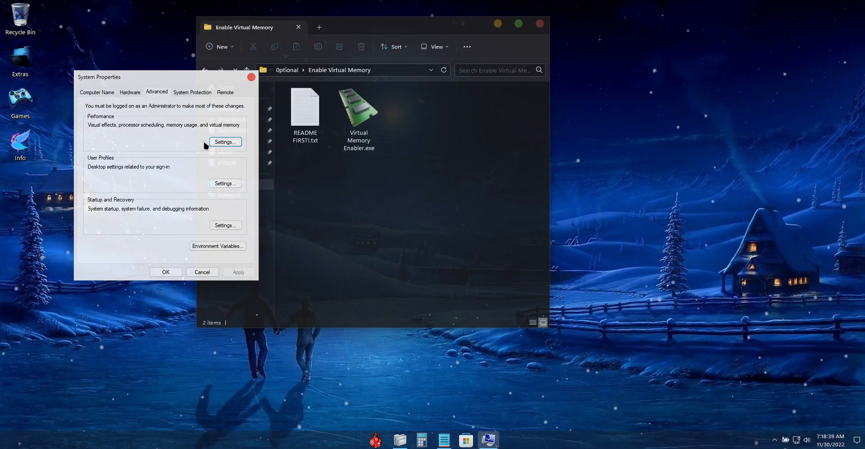
click(225, 141)
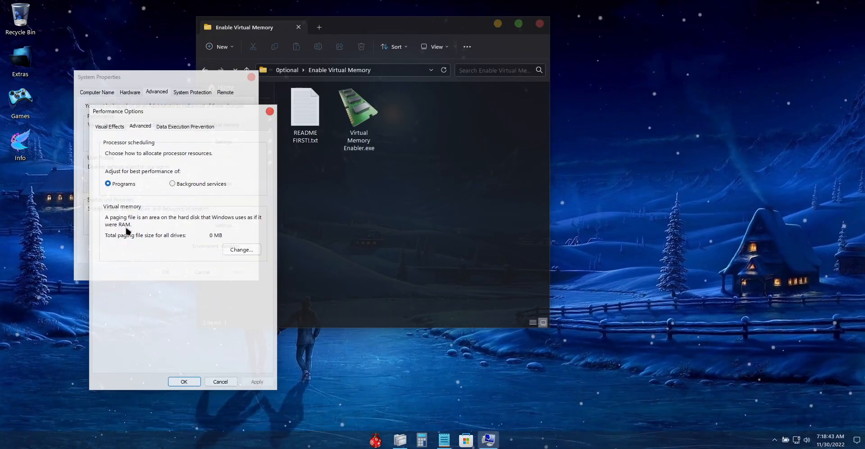
mouse_move(211, 246)
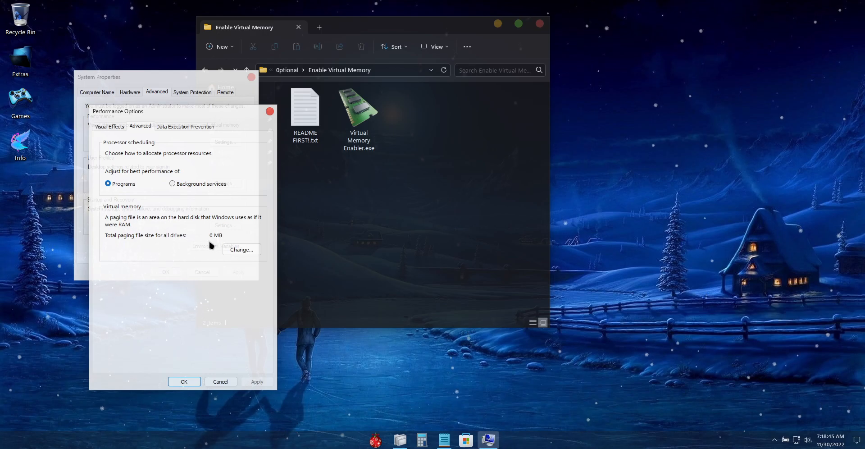
click(241, 250)
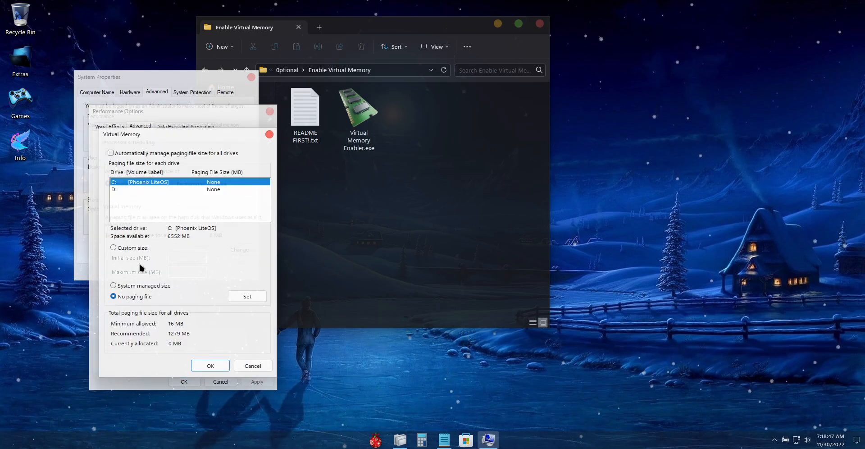
click(114, 248)
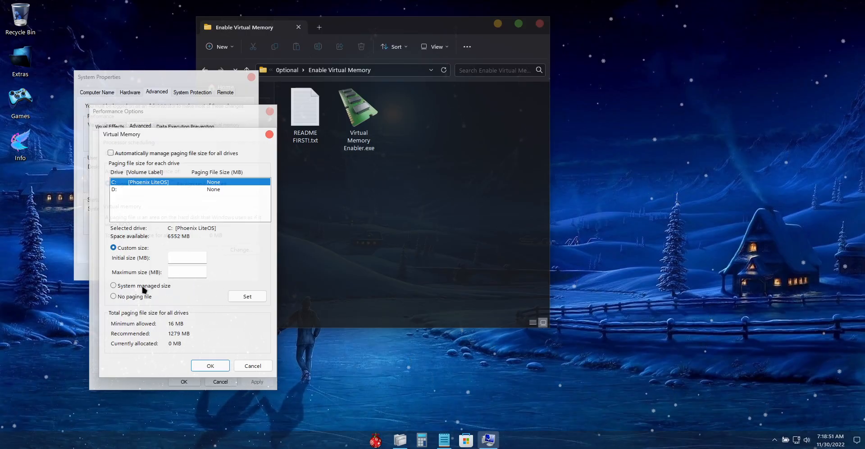
mouse_move(156, 160)
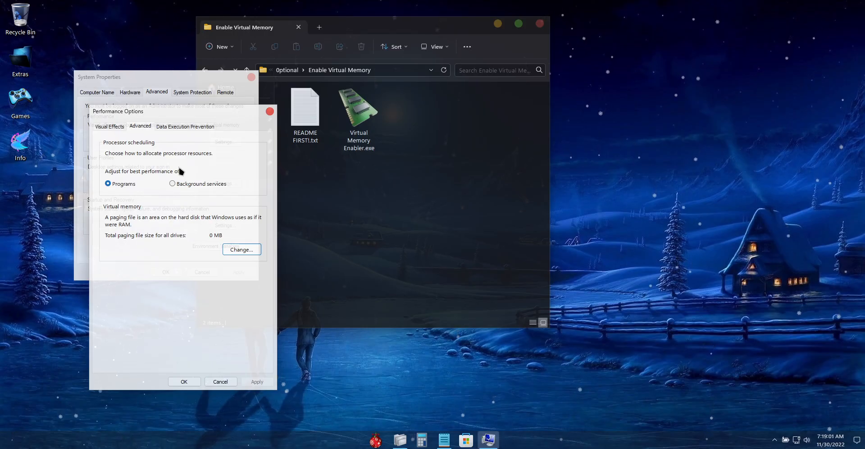
mouse_move(145, 156)
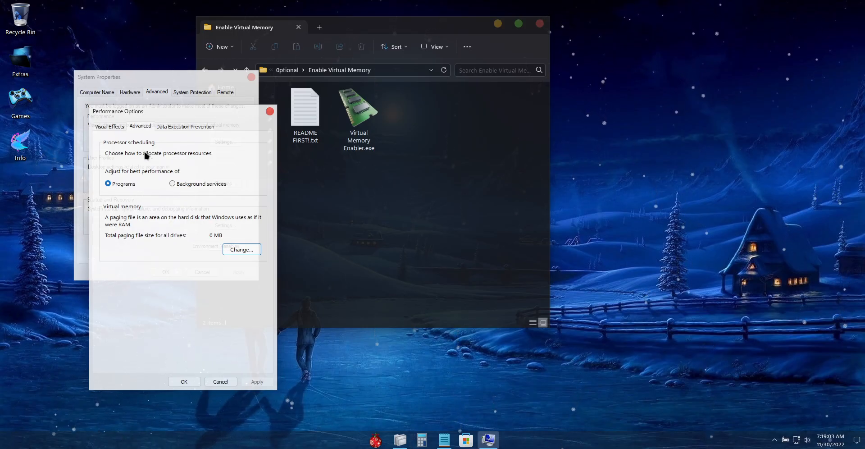
mouse_move(189, 113)
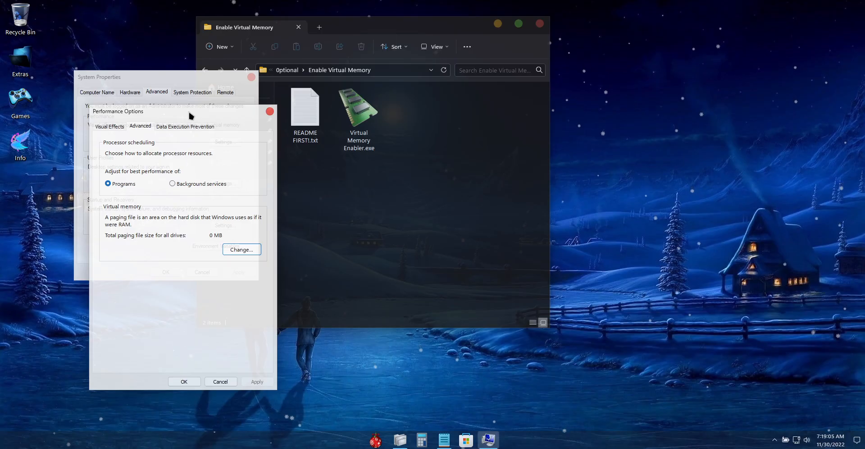